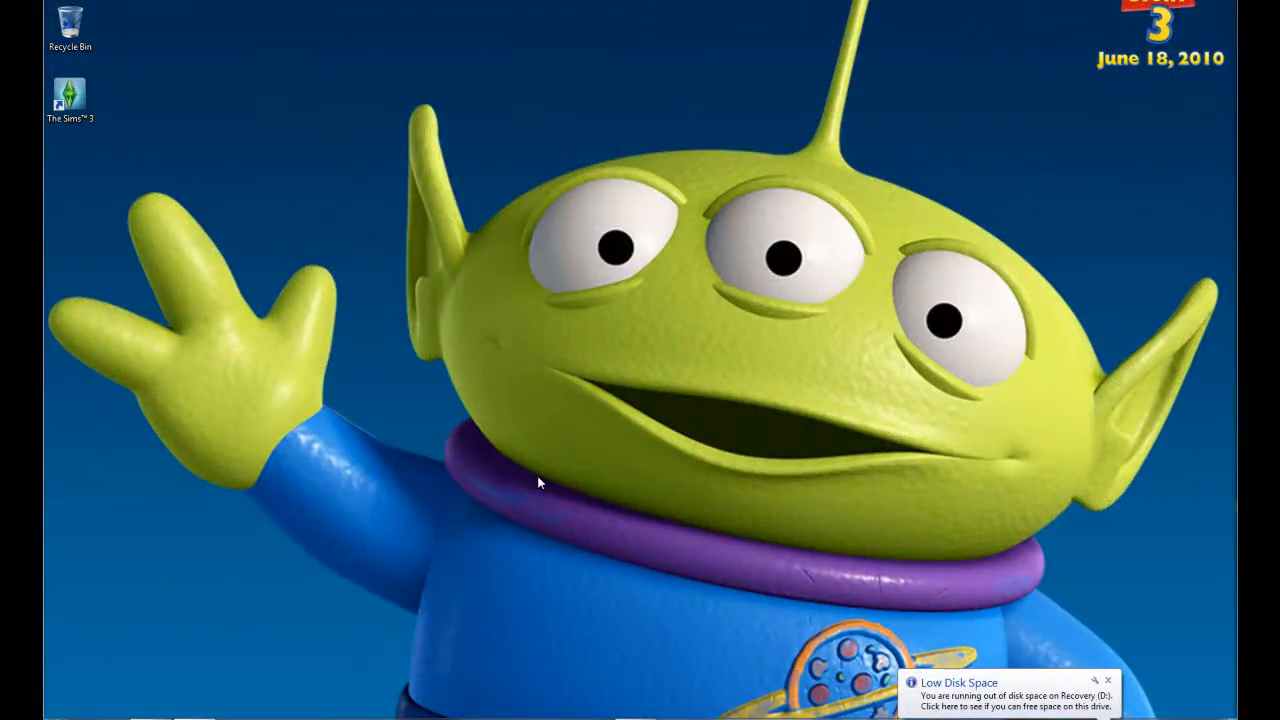
Load modthesims.info from the Firefox address bar
left_click(68, 100)
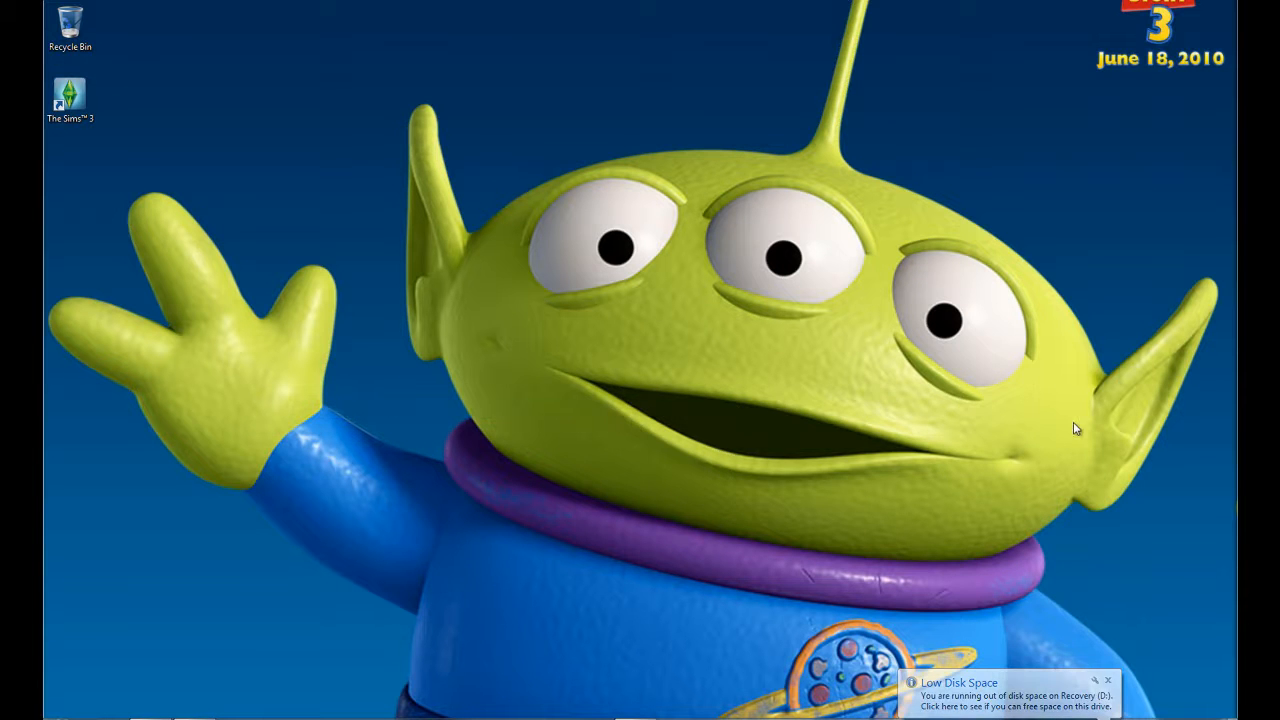
mouse_move(434, 552)
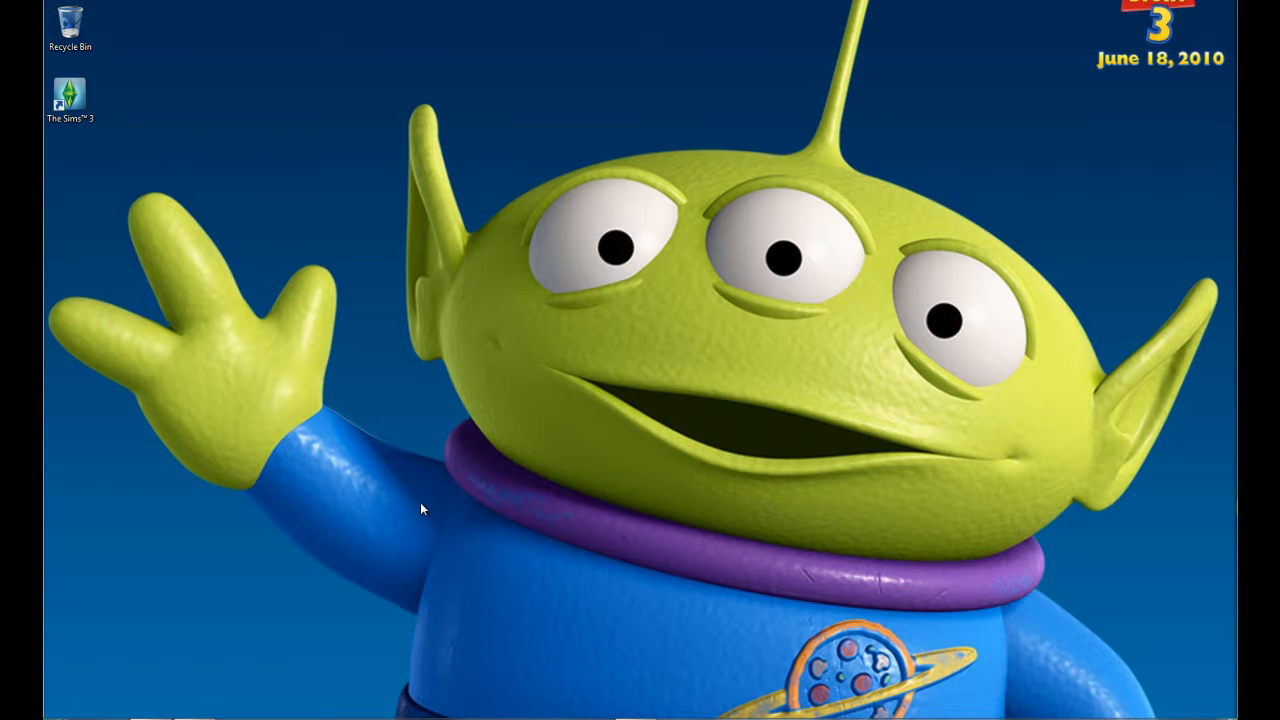
mouse_move(108, 712)
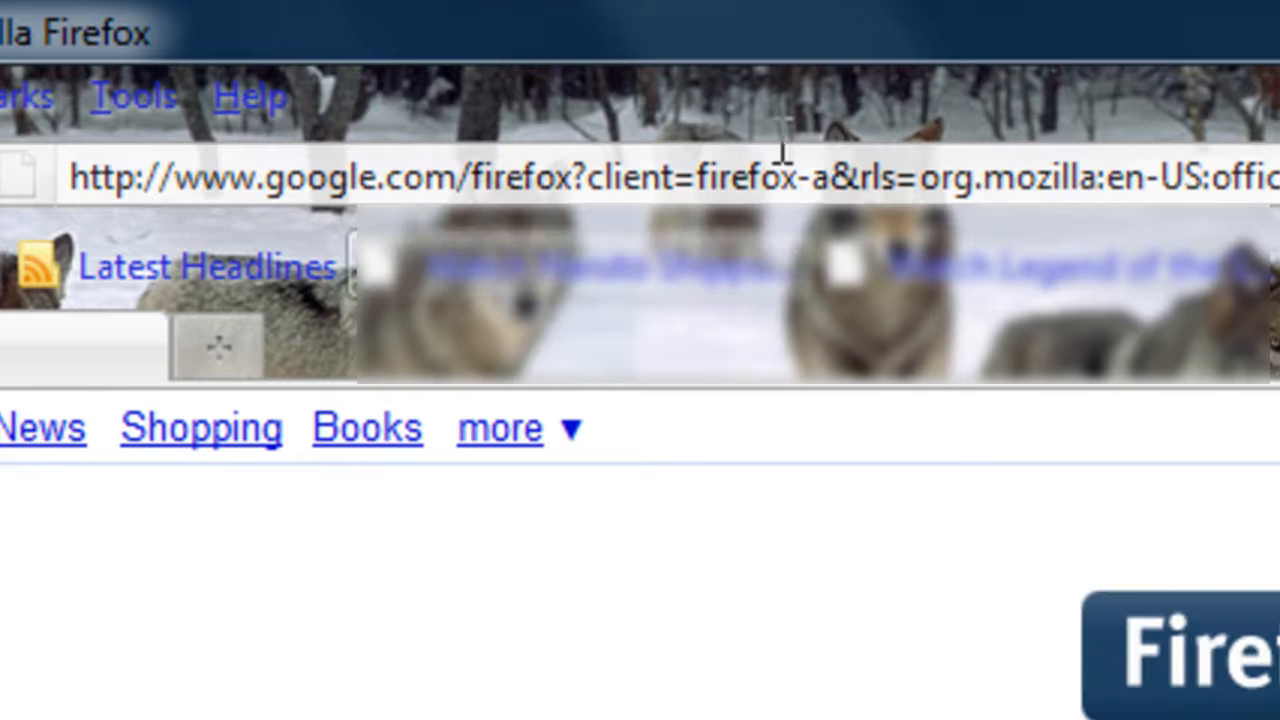
type("mod")
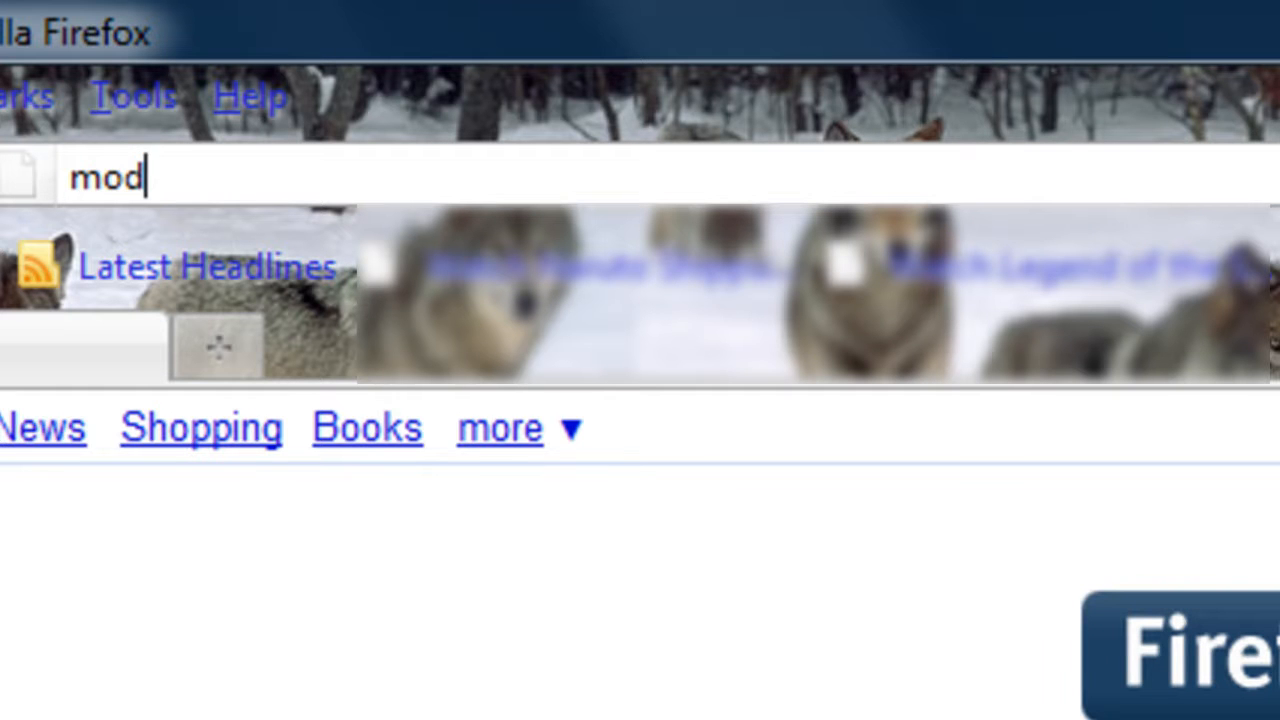
type("thesims.inf")
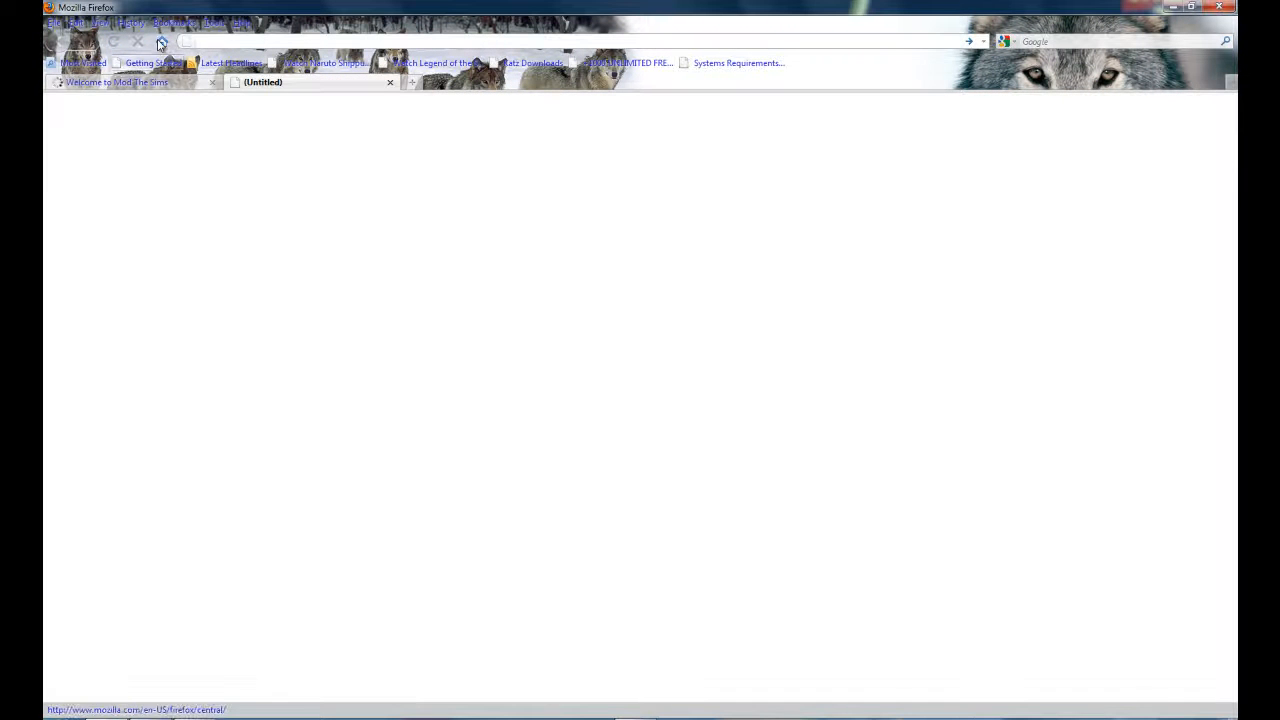
left_click(160, 42)
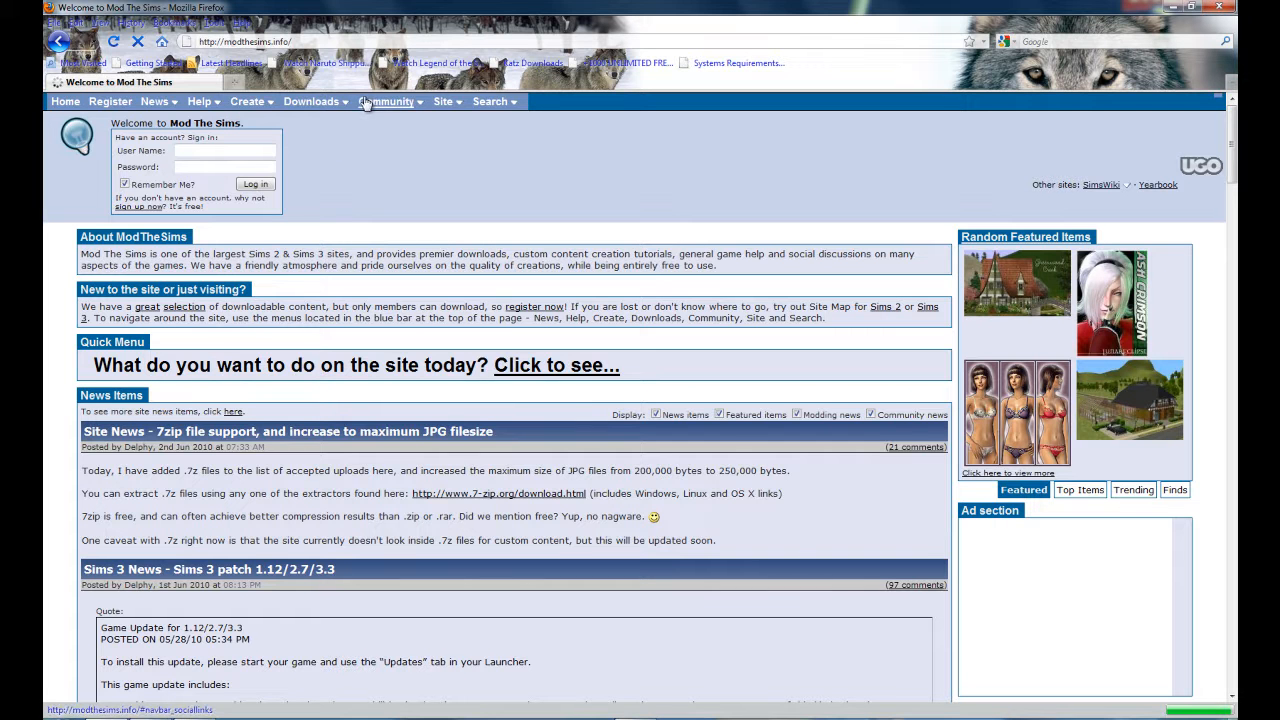
Submit a first login attempt in the Mod The Sims log-in box, which fails
left_click(316, 100)
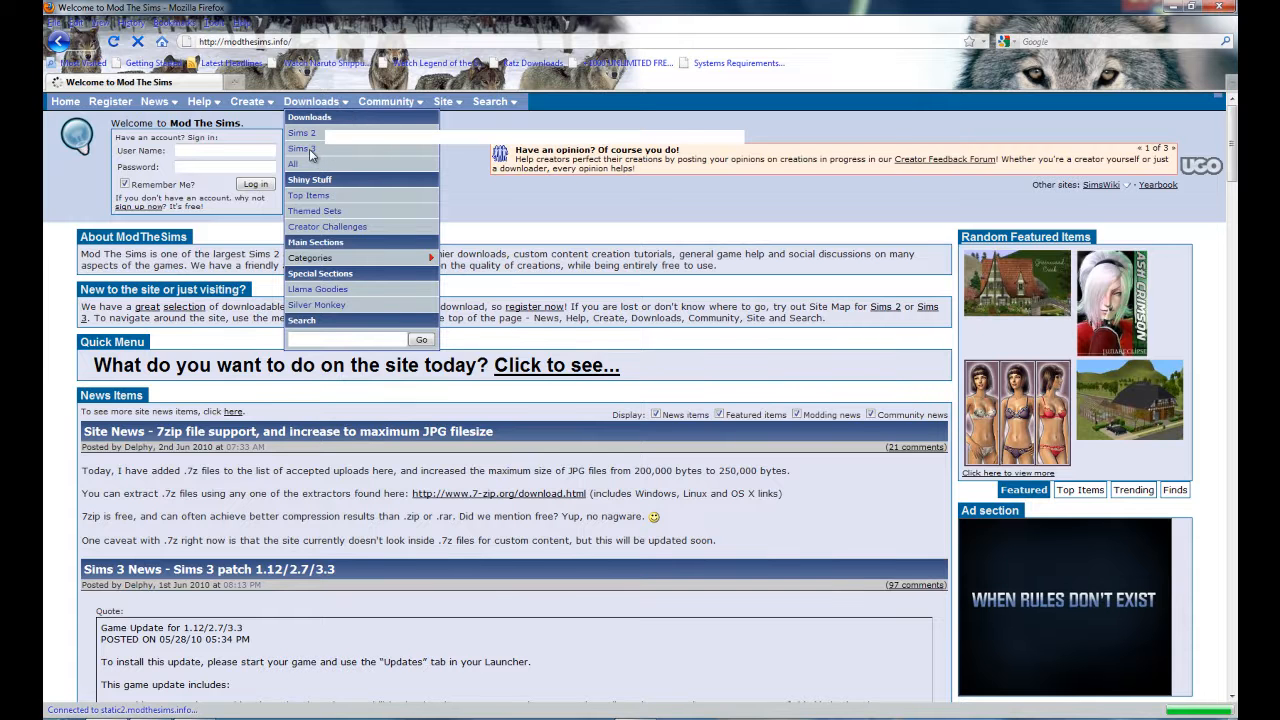
left_click(224, 170)
type("killu")
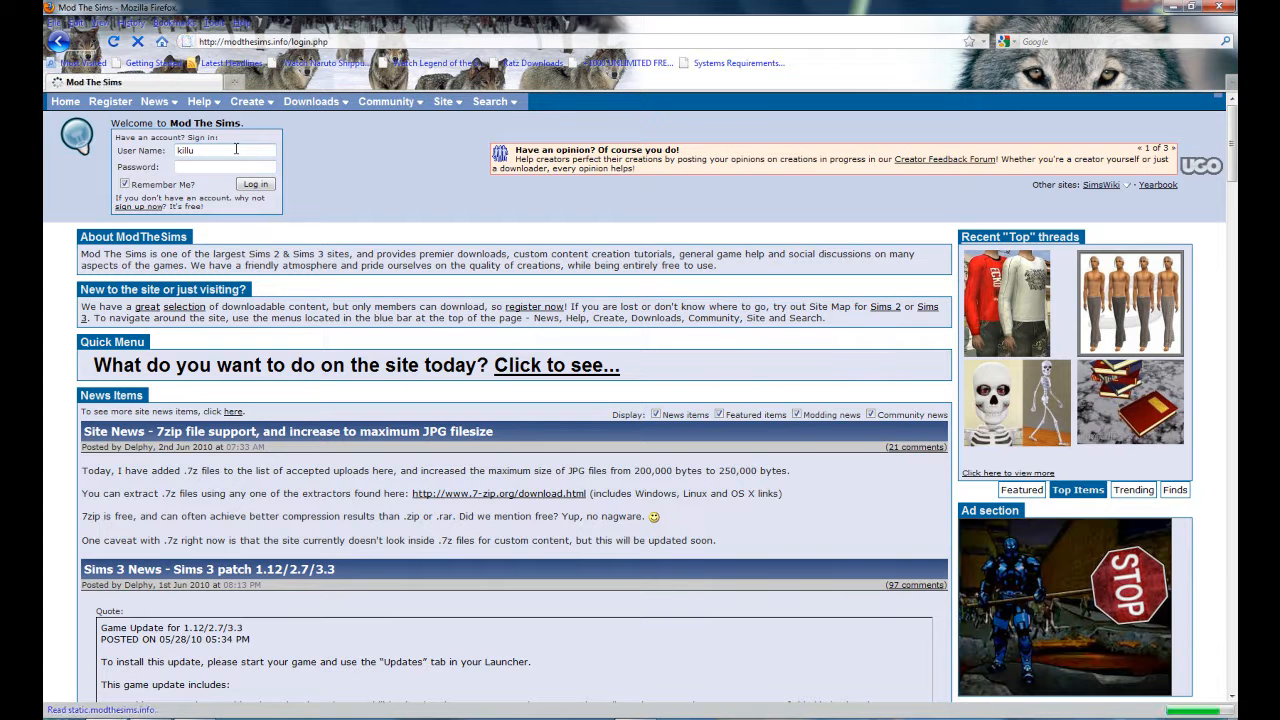
left_click(256, 184)
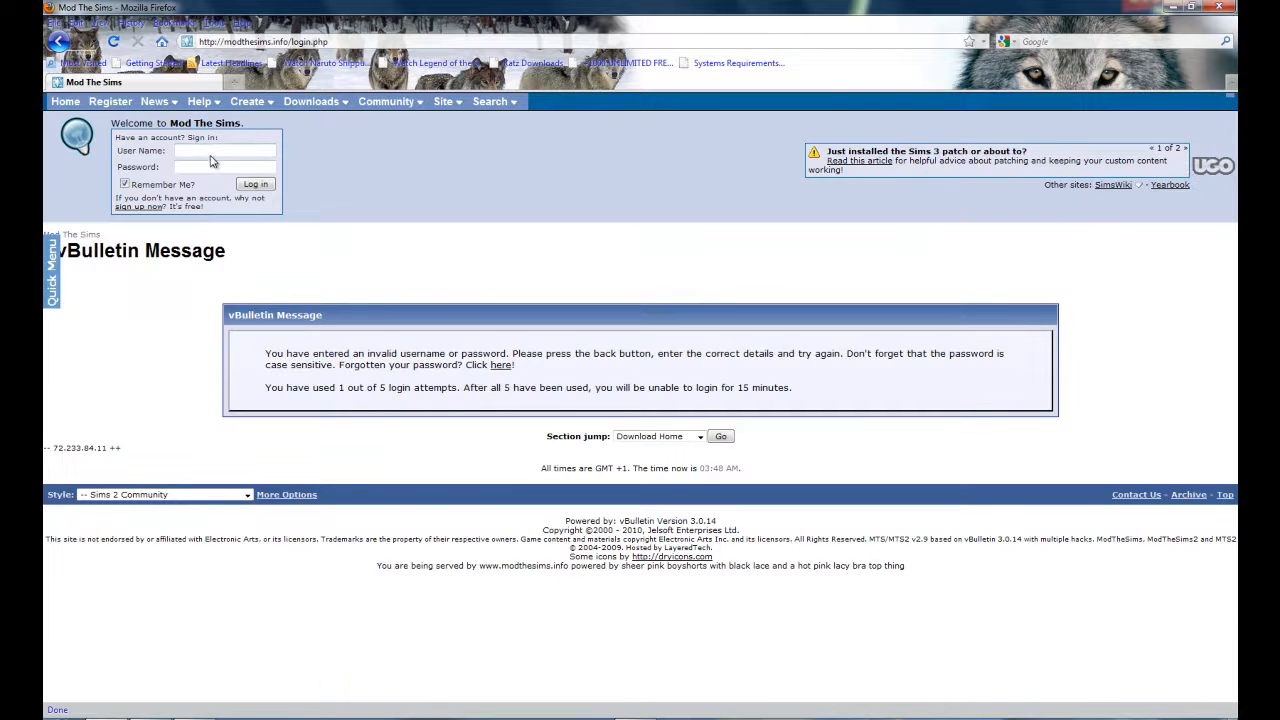
Re-enter the user name 'killu' and log in successfully
left_click(224, 152)
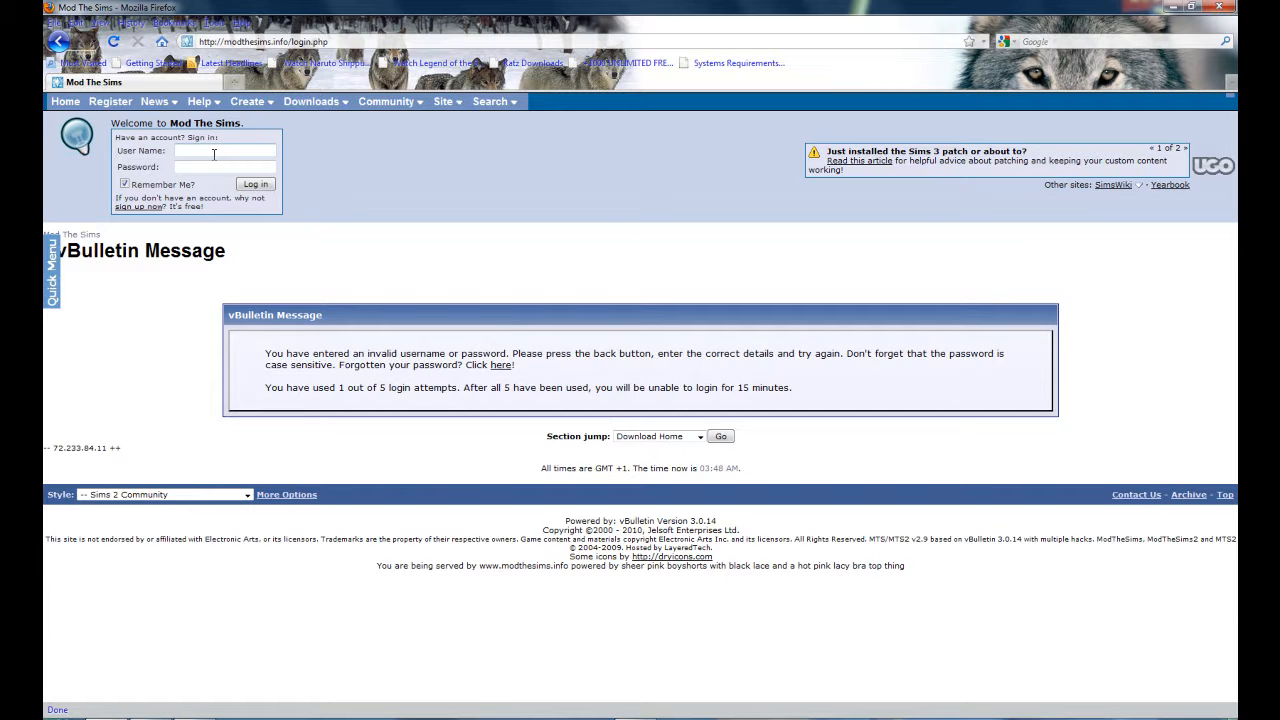
type("killu")
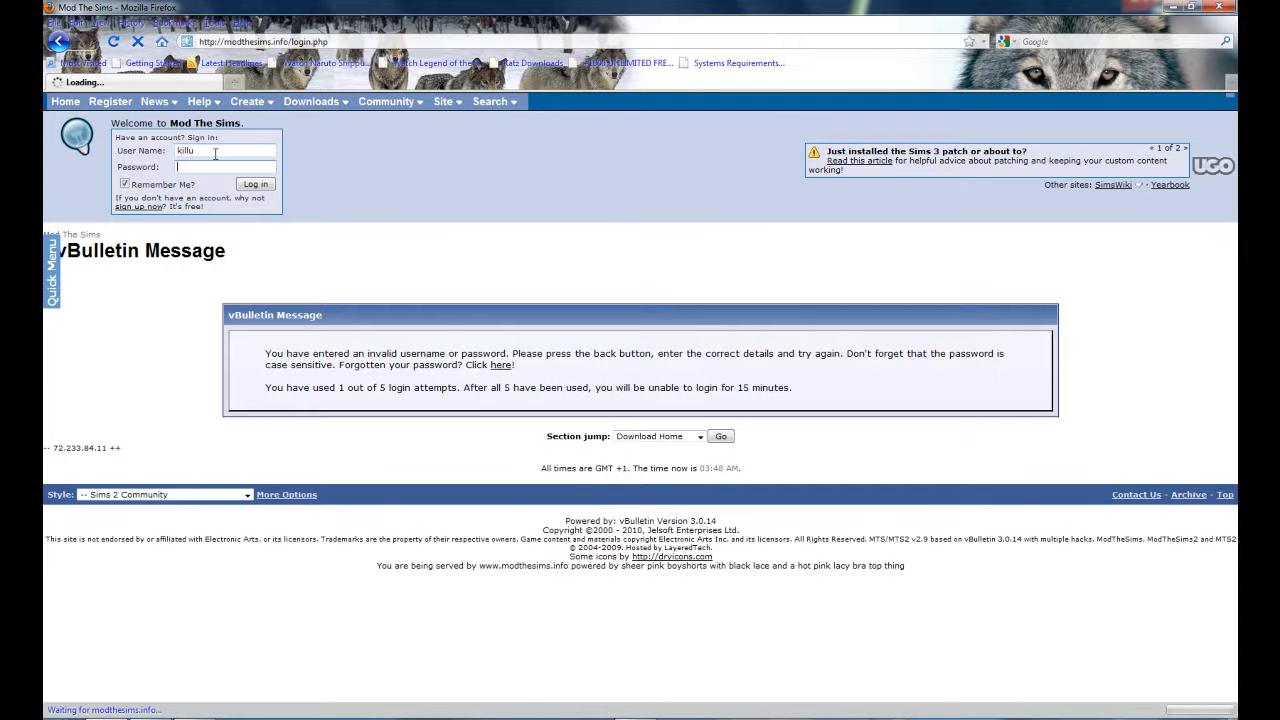
left_click(254, 184)
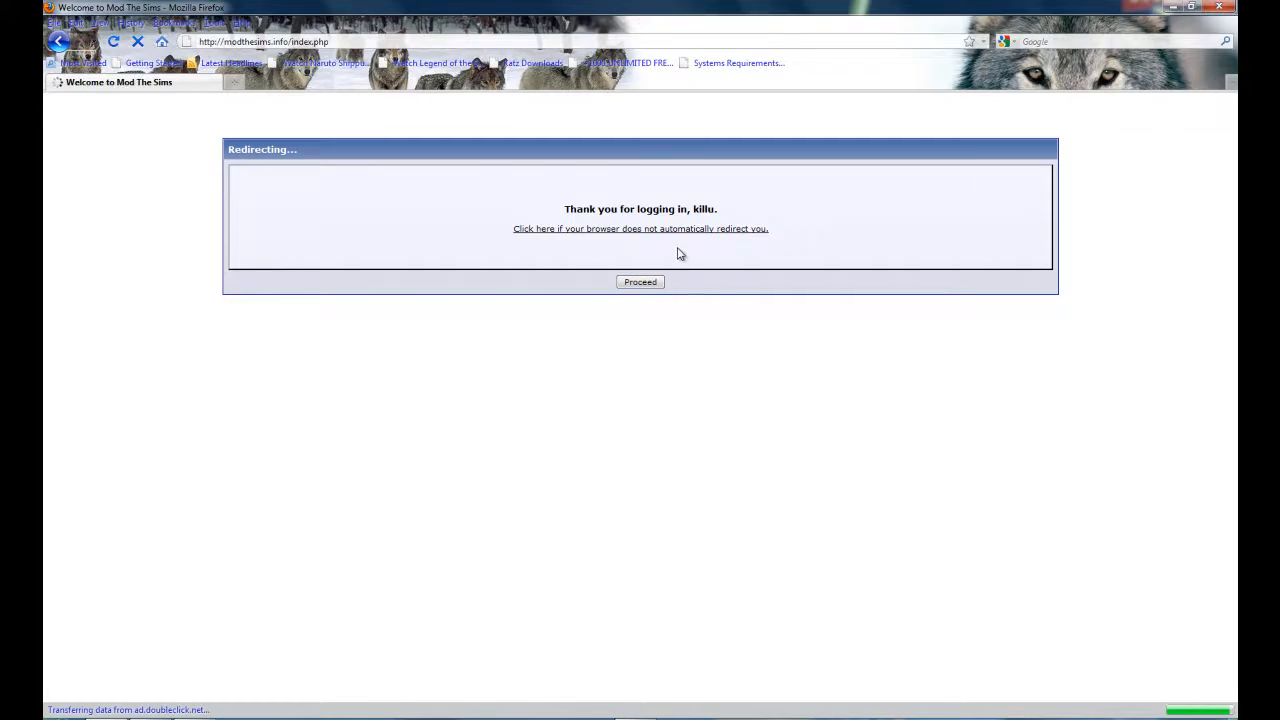
Continue past the login confirmation and go to the Sims 3 downloads listing
left_click(640, 280)
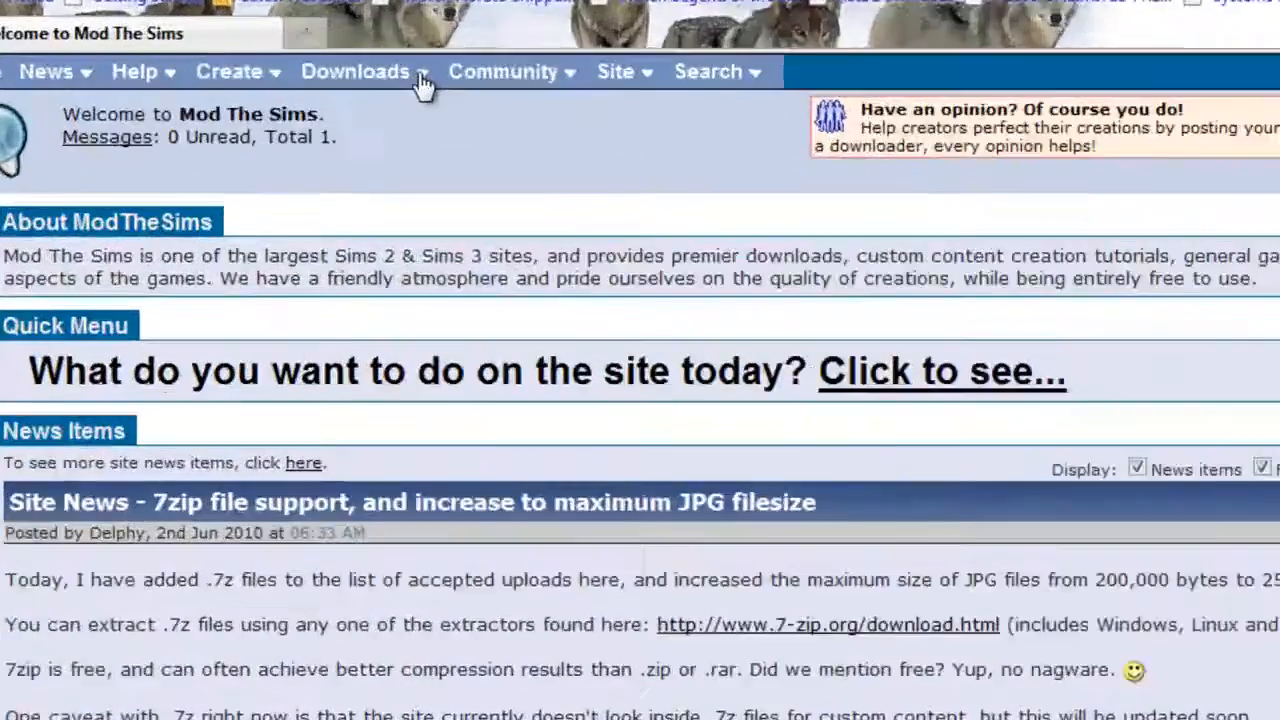
left_click(352, 72)
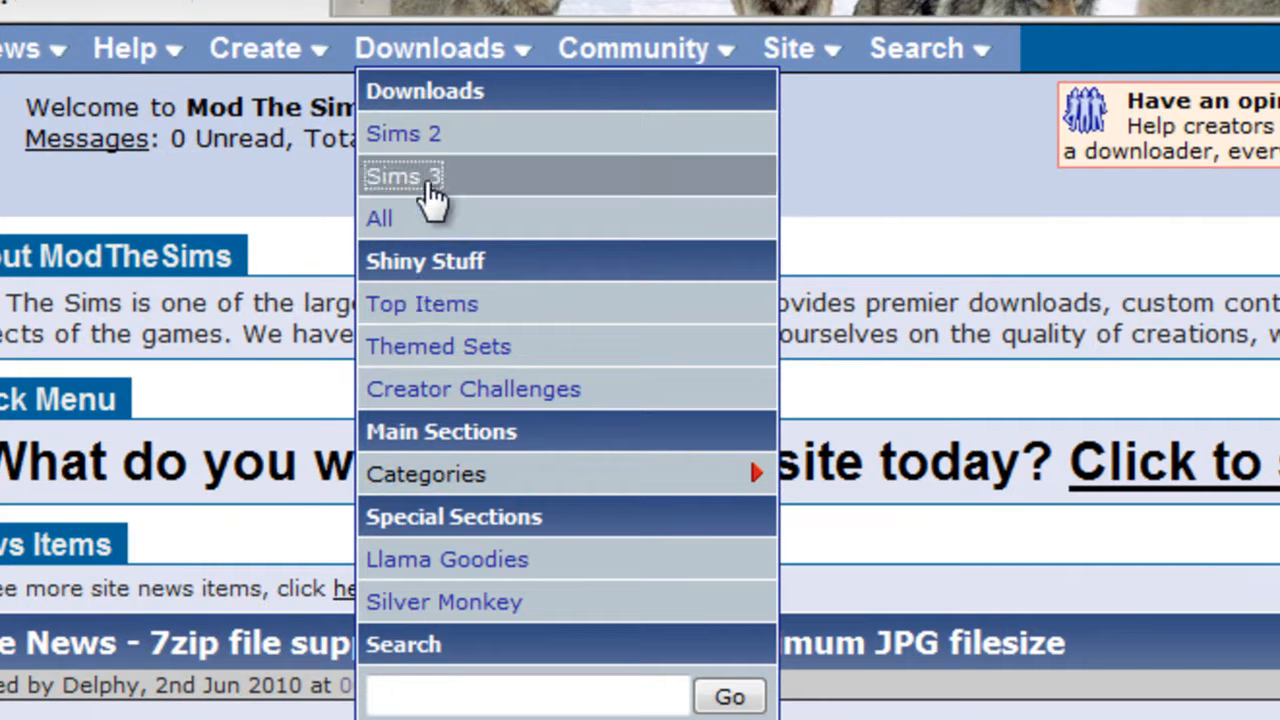
mouse_move(530, 200)
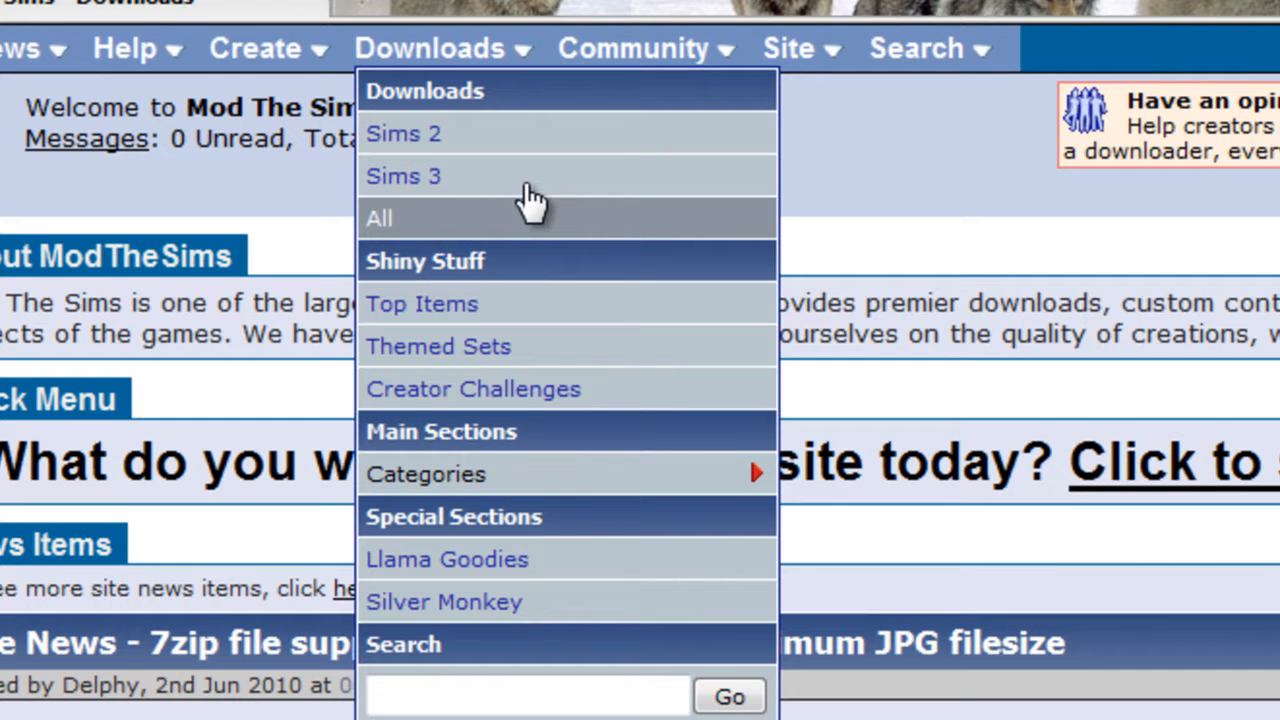
left_click(400, 176)
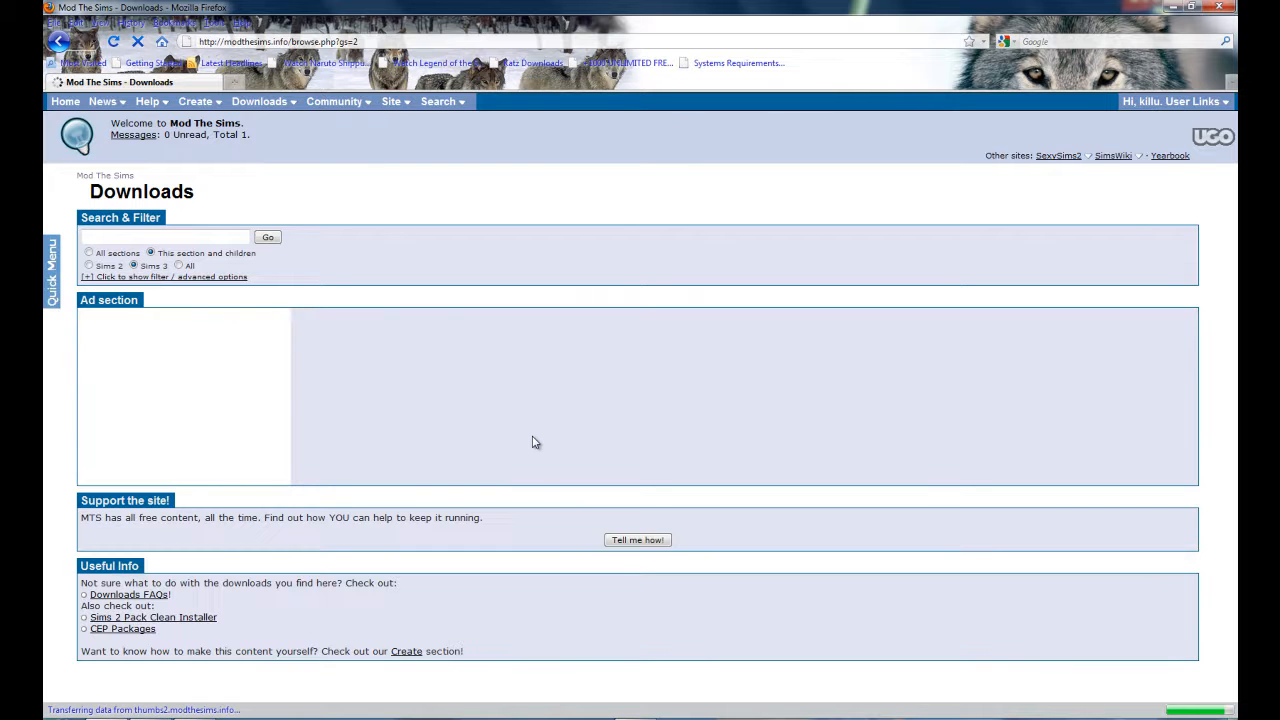
Scroll down through the Featured Downloads of new Sims 3 creations
scroll("down", 3)
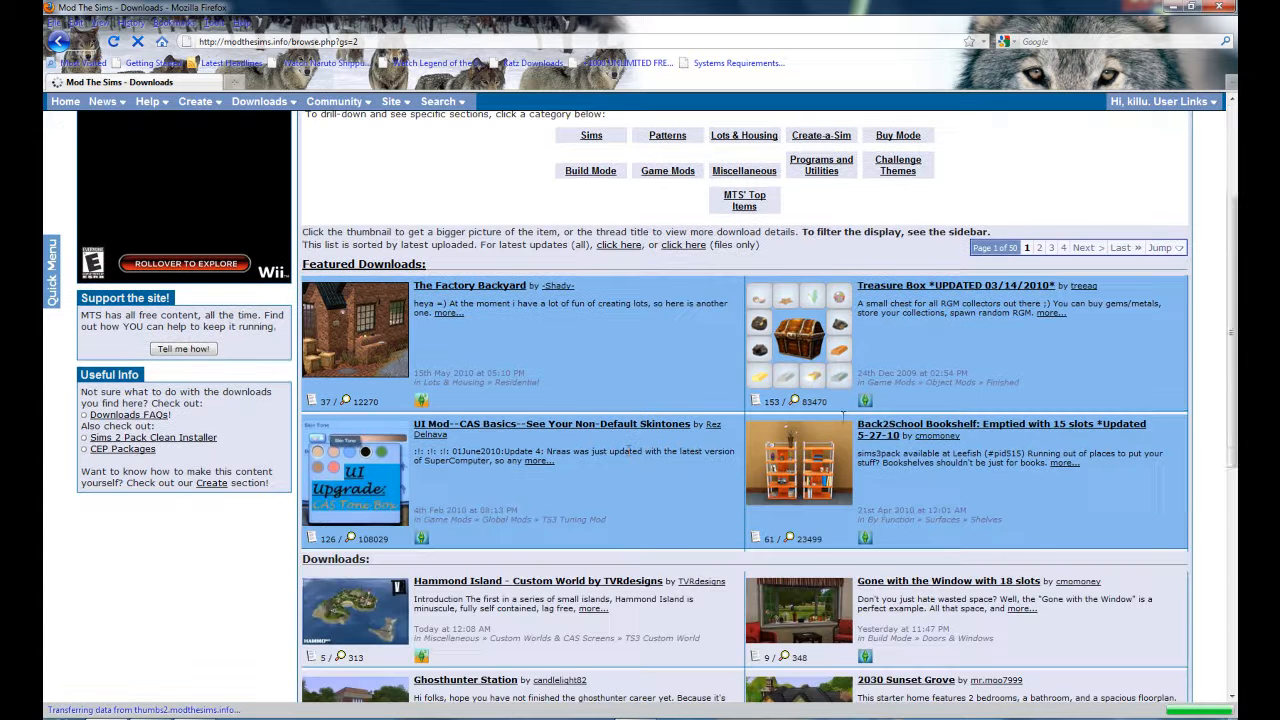
scroll("down", 3)
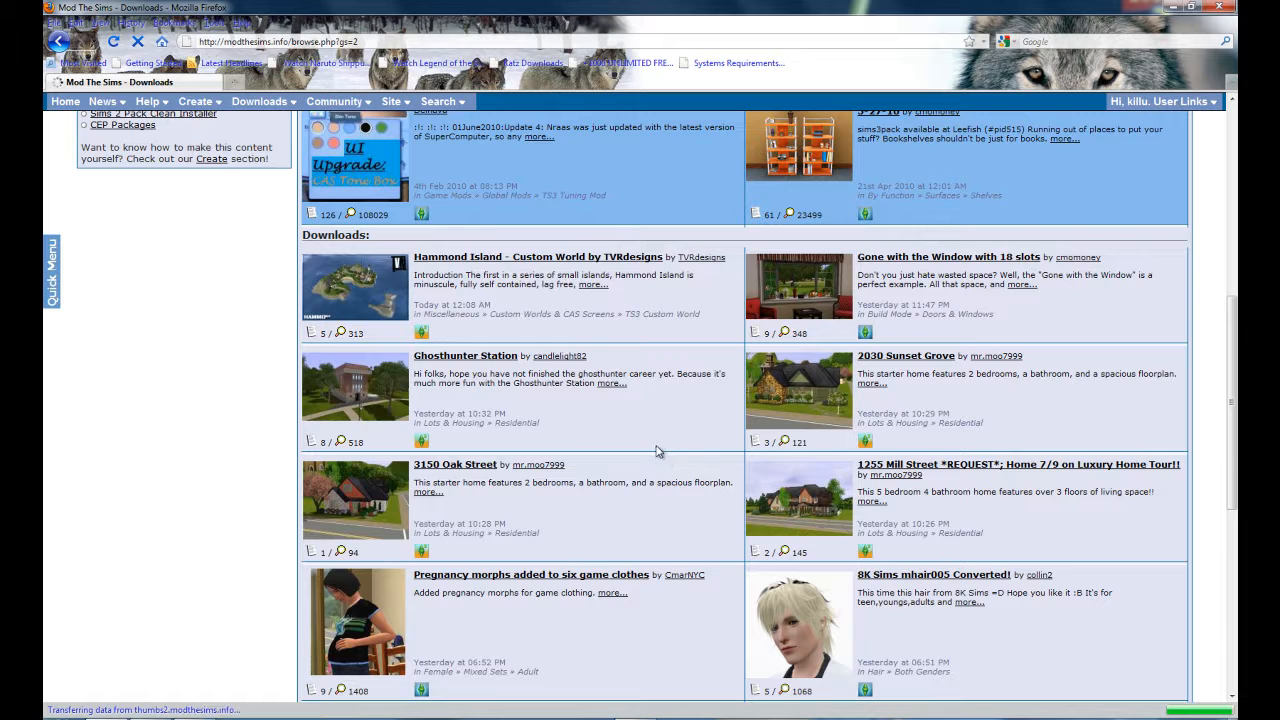
scroll("down", 3)
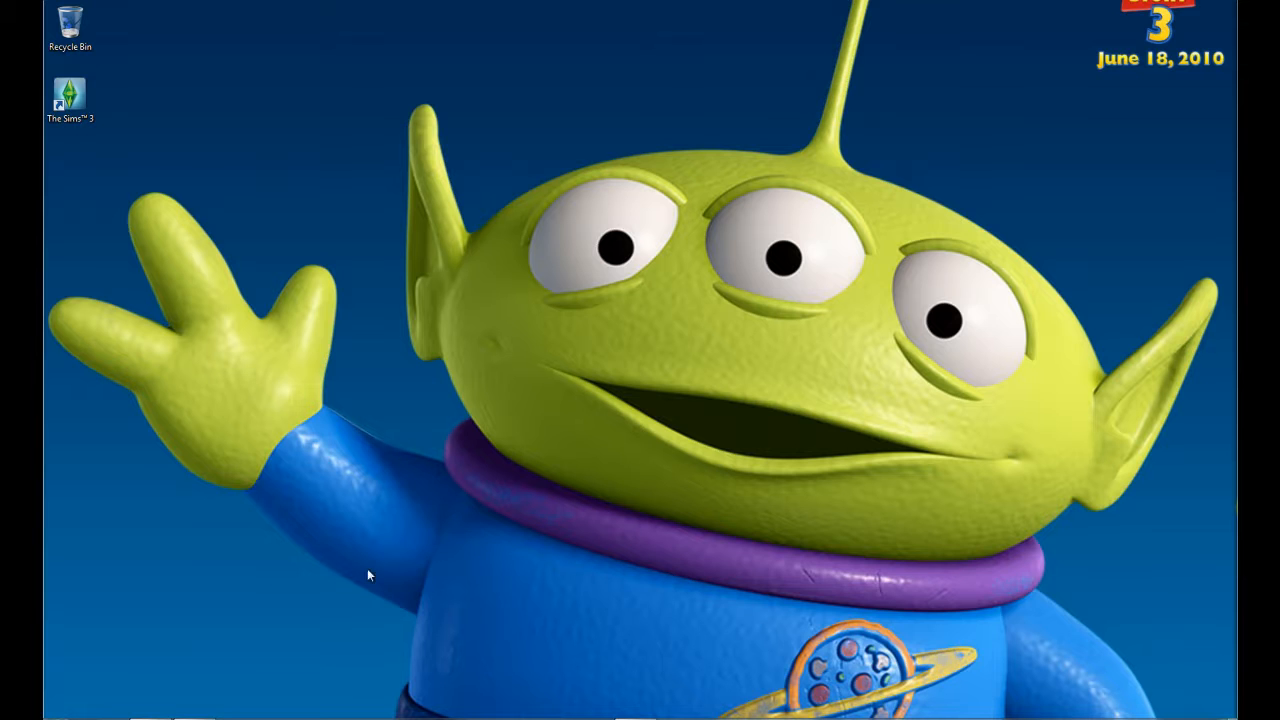
Go to The Sims 3 install folder via the desktop shortcut's Open file location
left_click(70, 100)
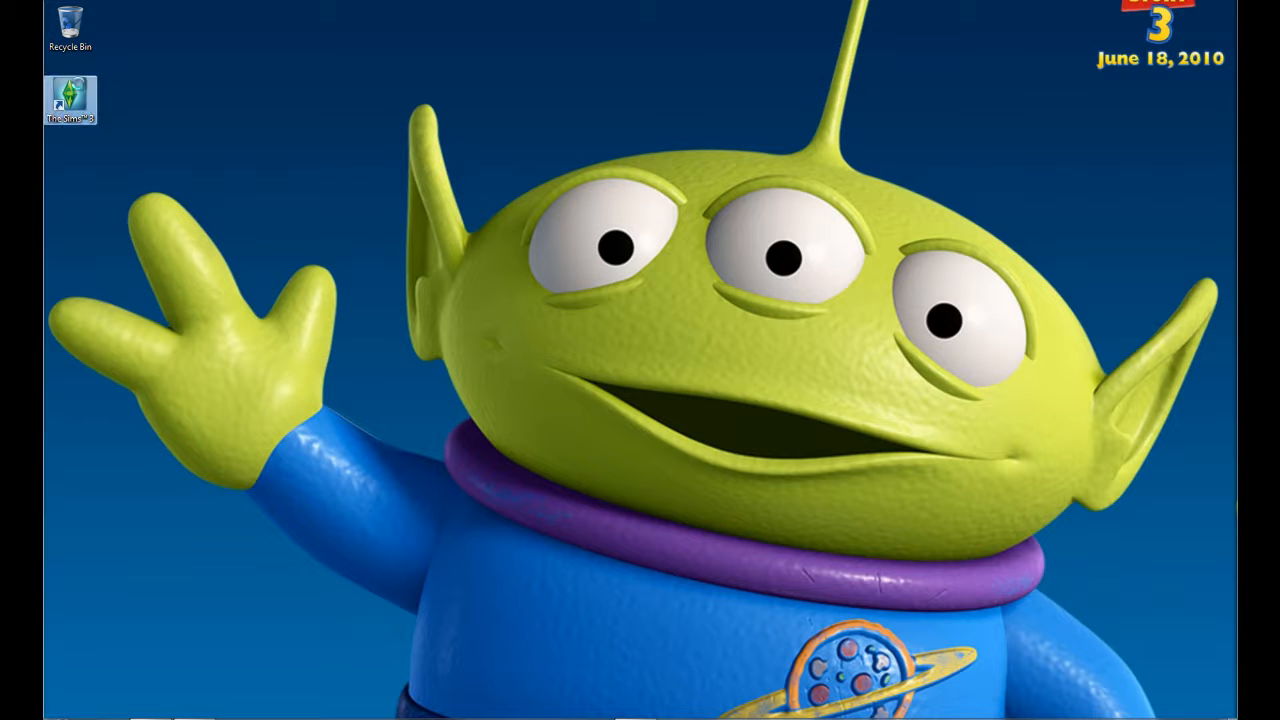
right_click(68, 100)
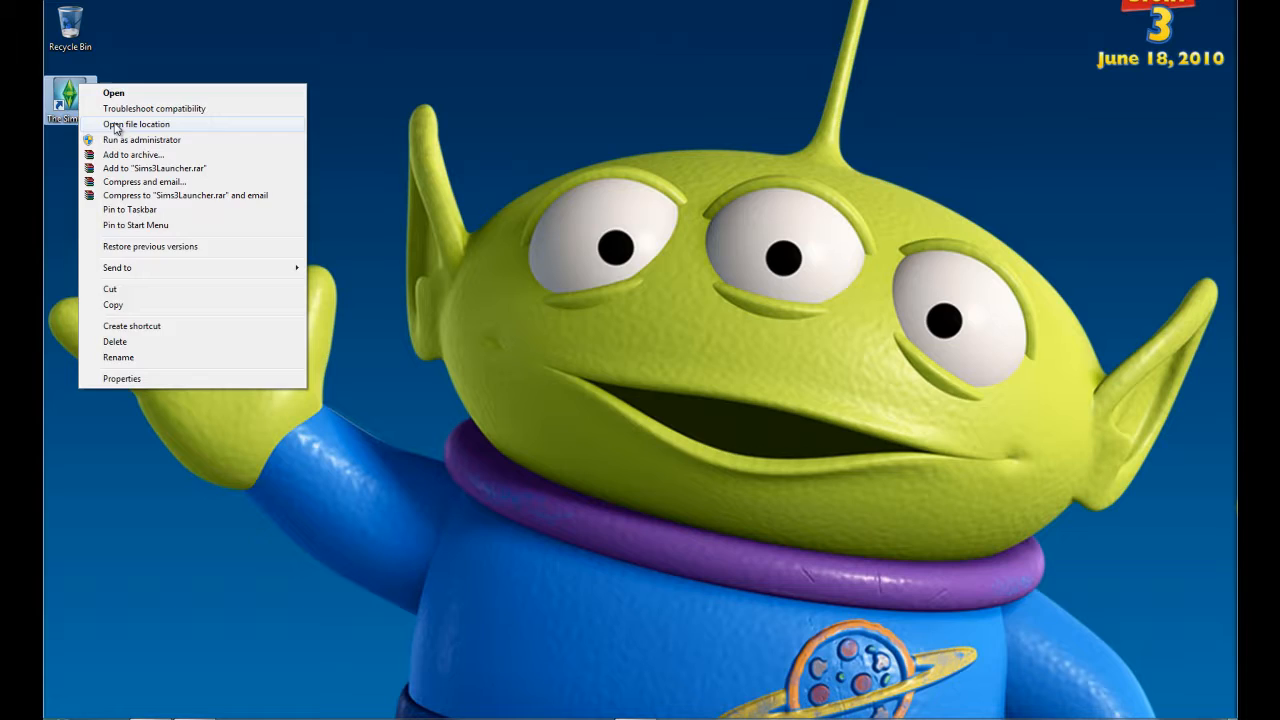
left_click(136, 124)
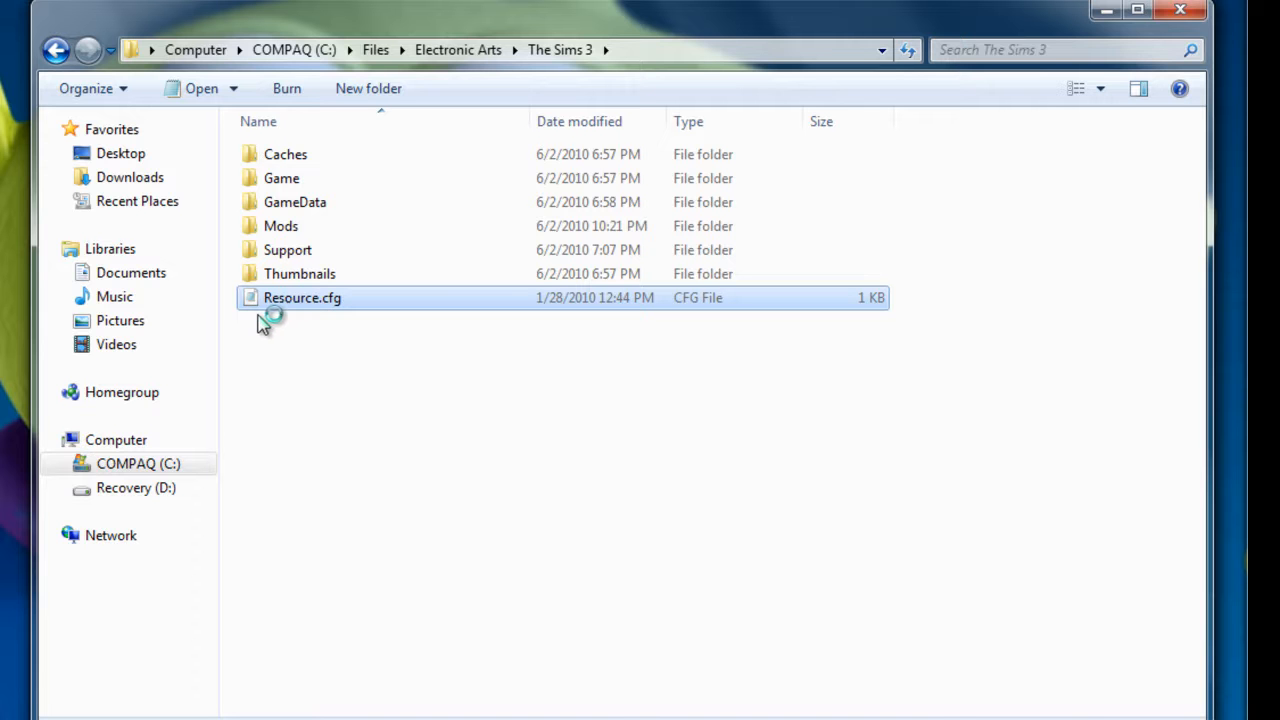
double_click(300, 298)
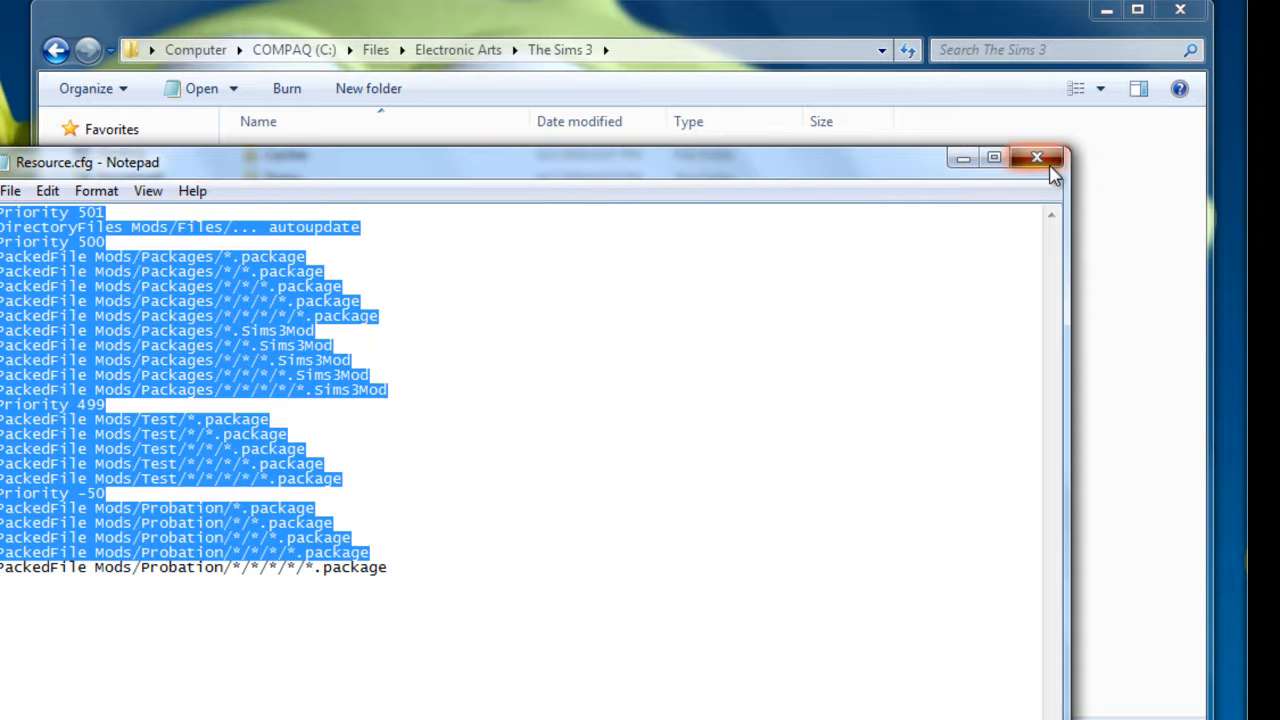
left_click(1036, 156)
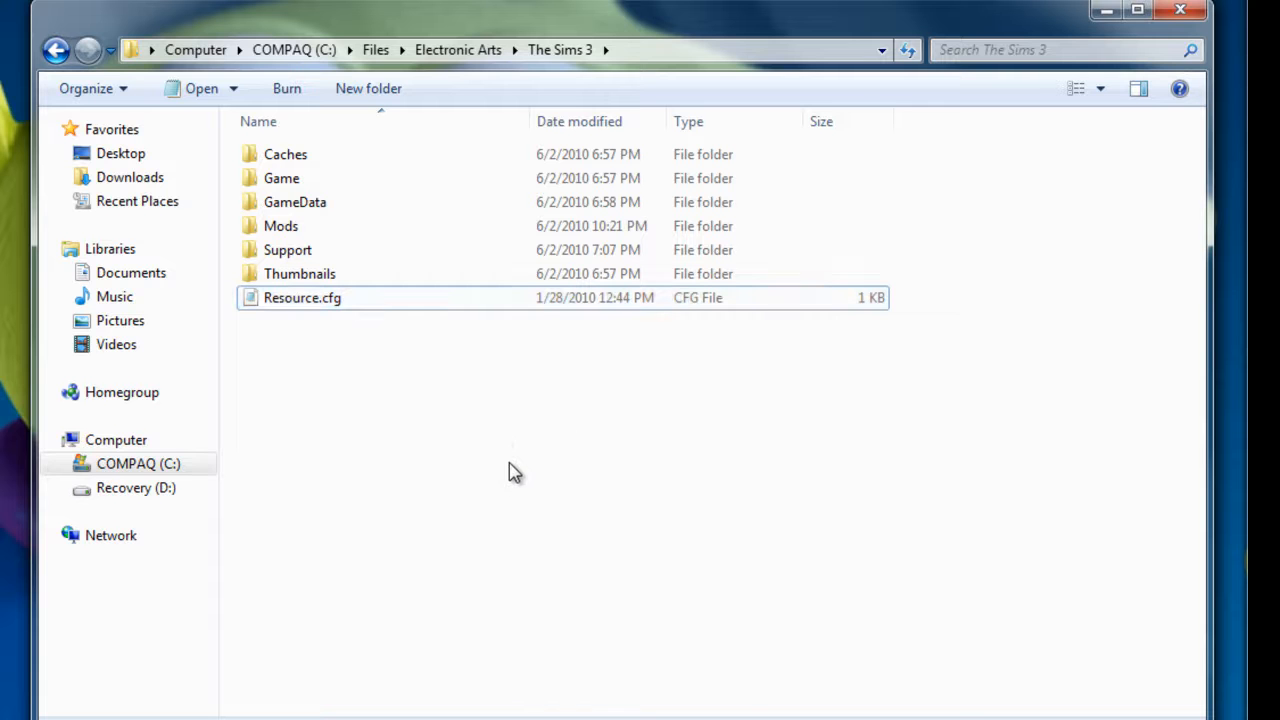
right_click(514, 472)
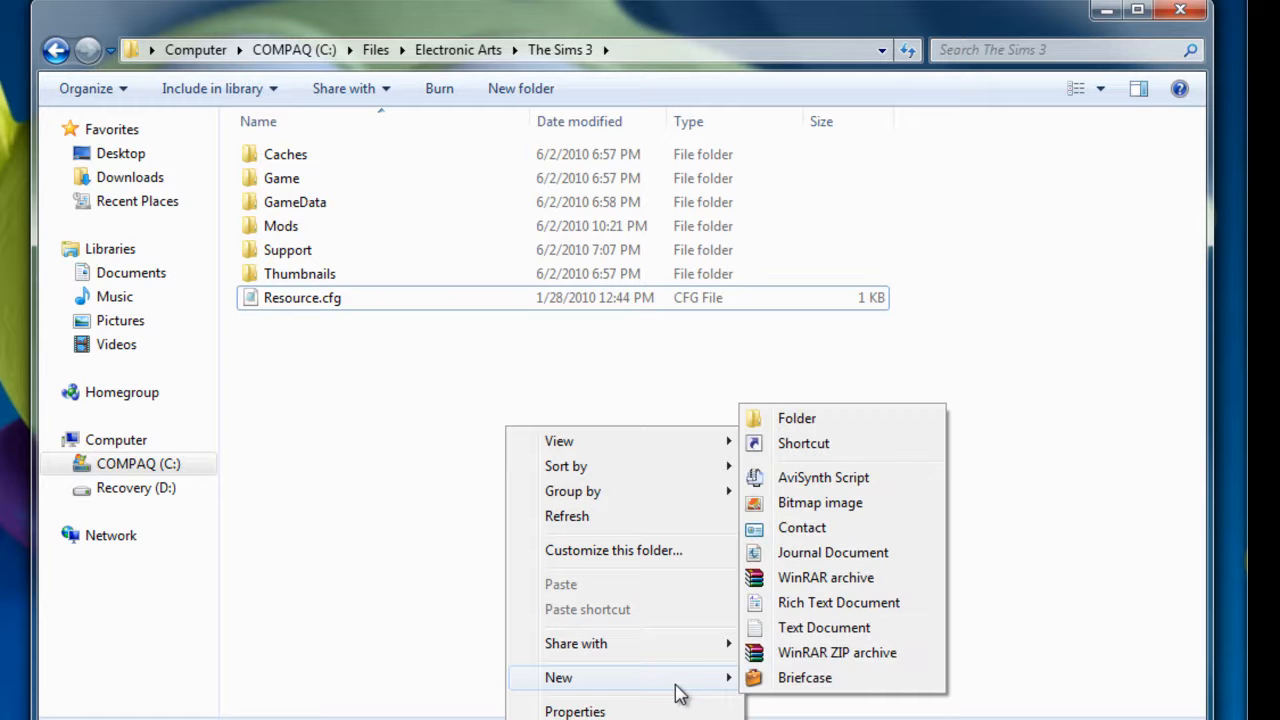
mouse_move(1034, 550)
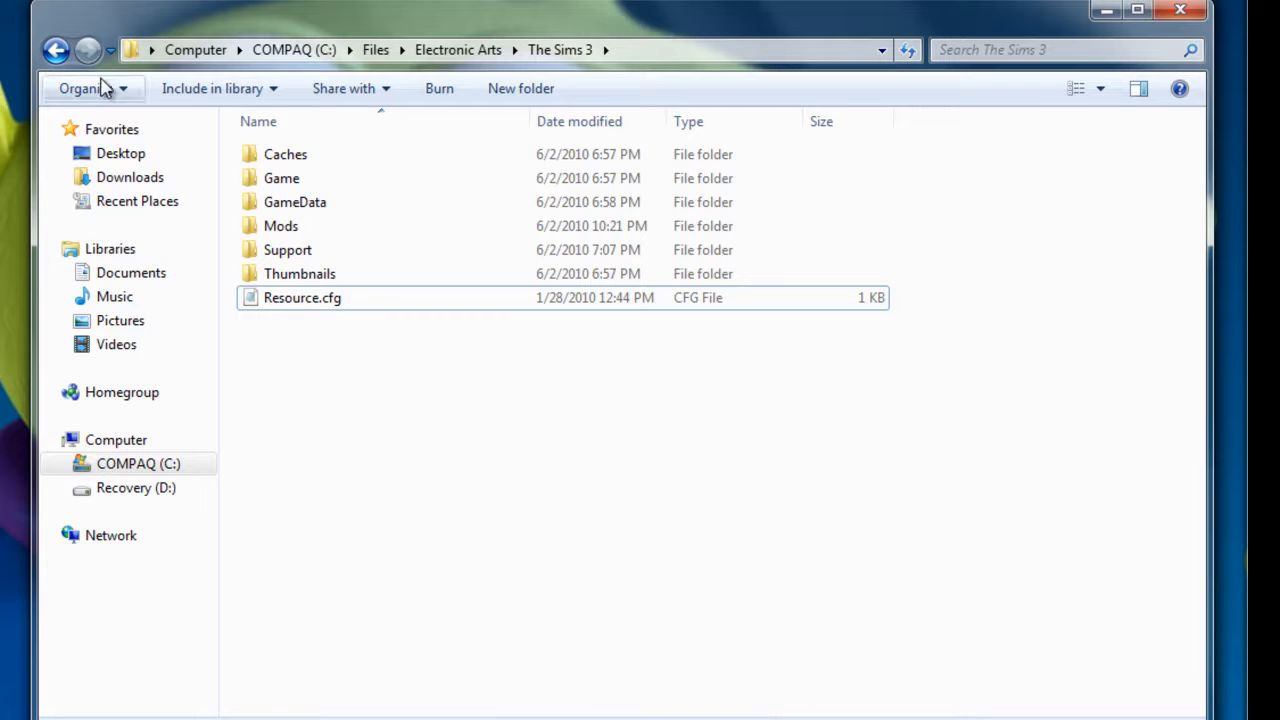
mouse_move(104, 96)
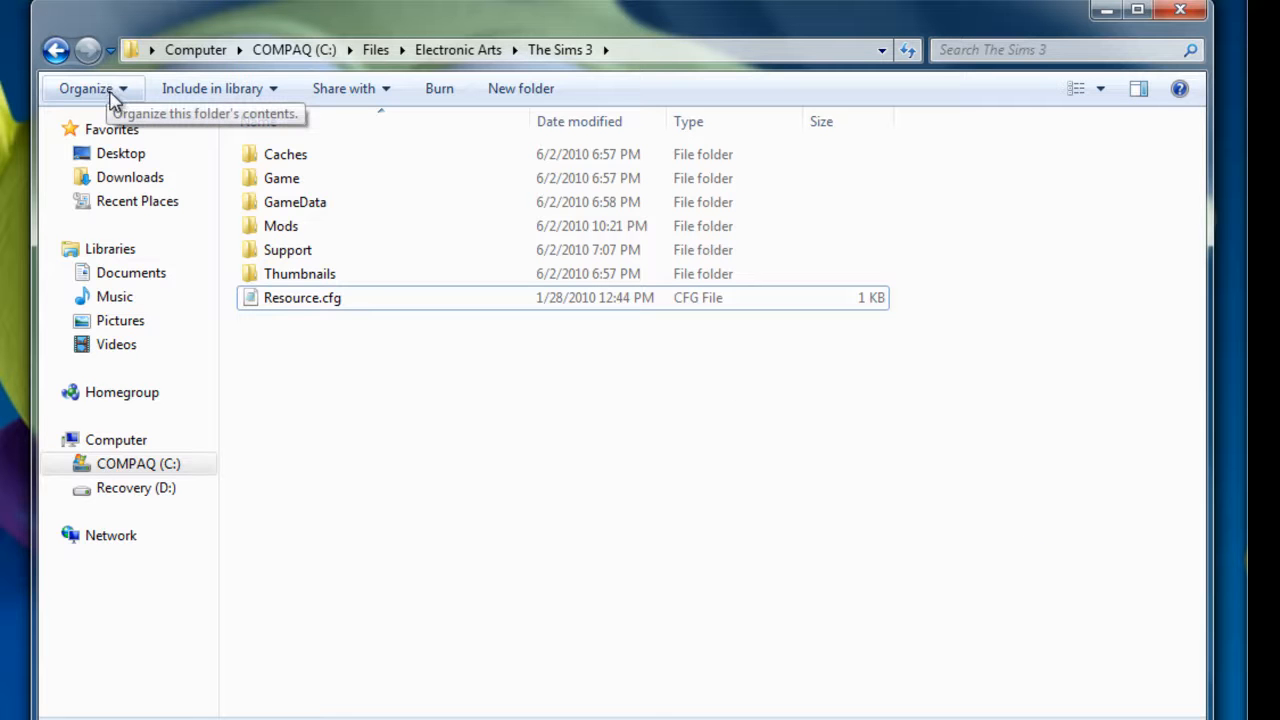
Enable 'Hide extensions for known file types' in Folder Options so Resource.cfg shows as Resource
left_click(64, 84)
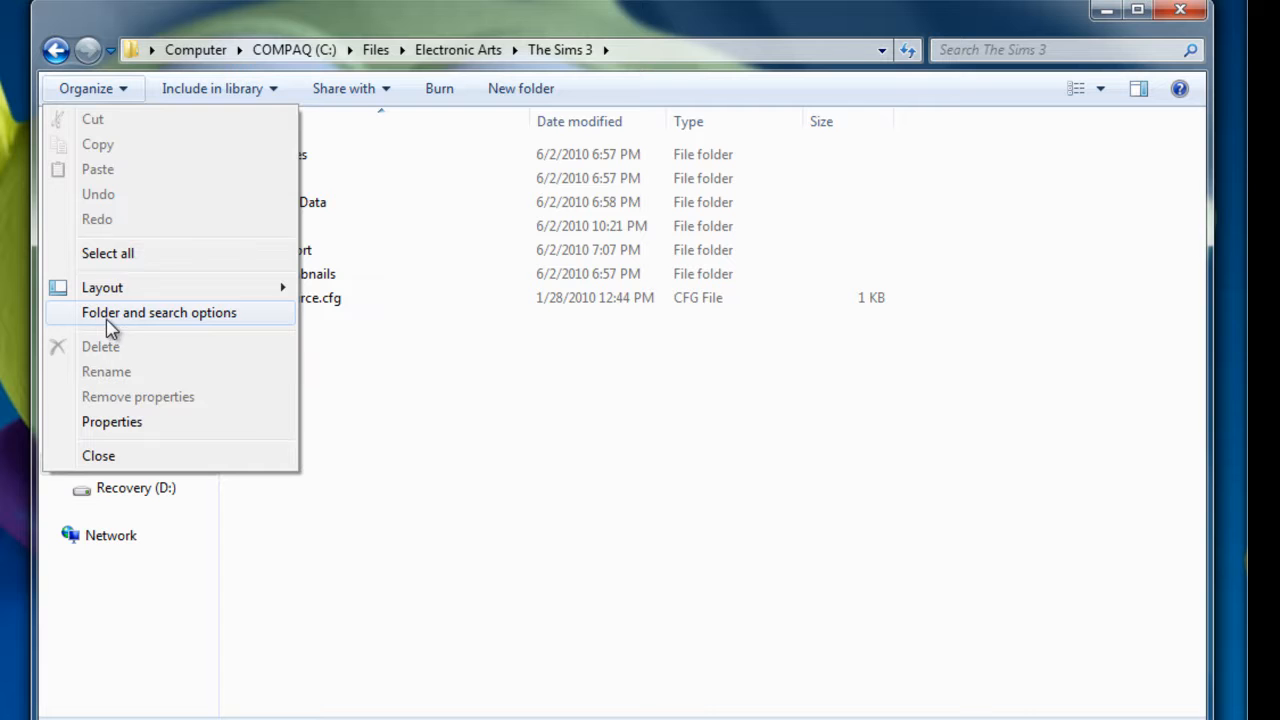
left_click(158, 312)
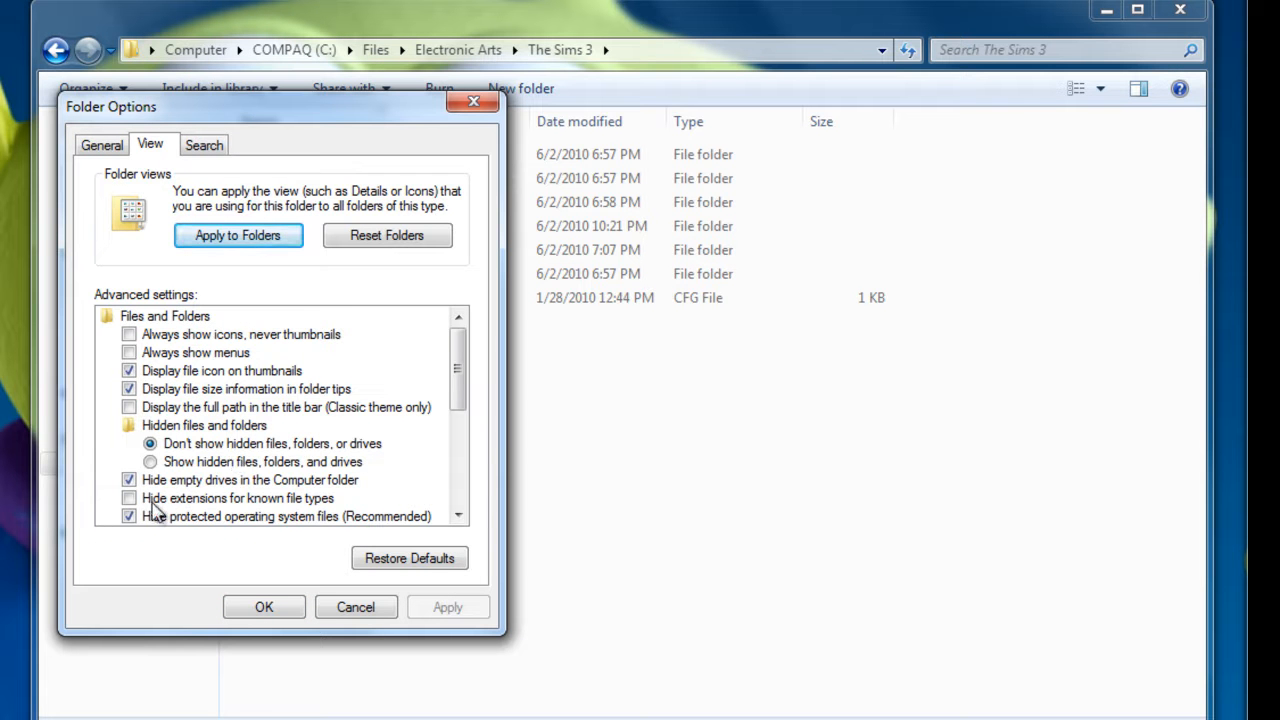
left_click(128, 498)
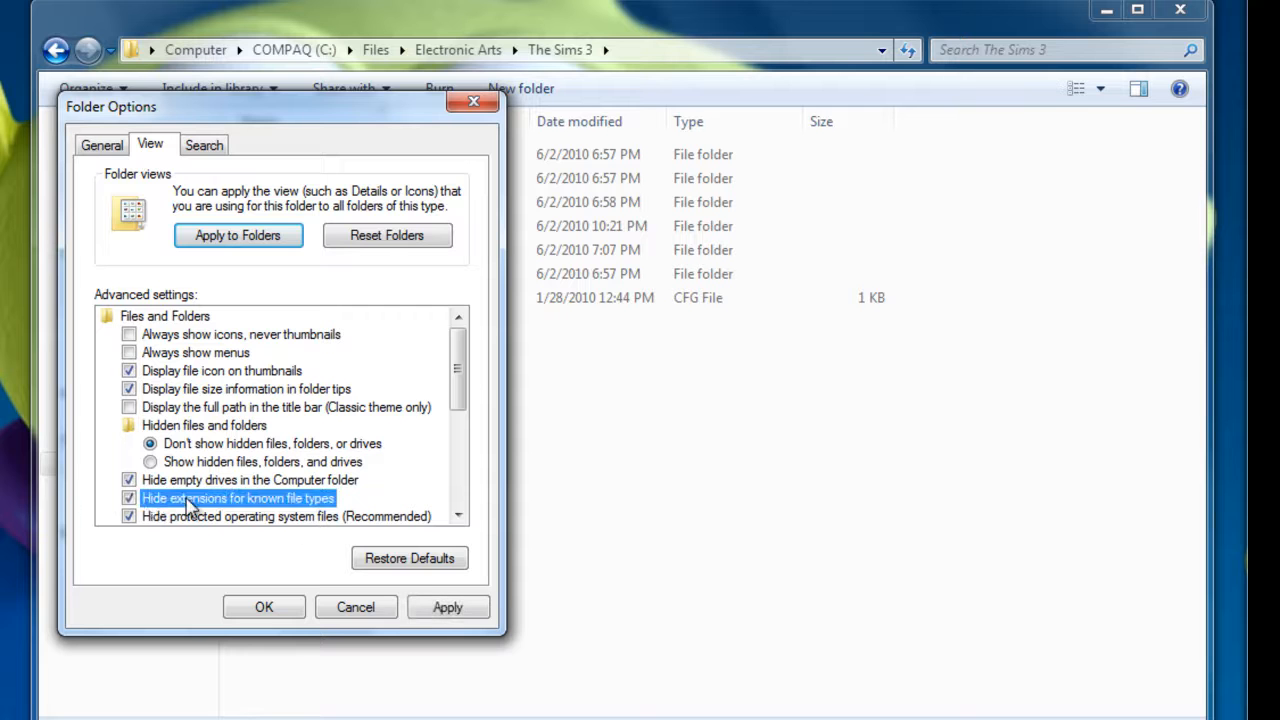
left_click(264, 608)
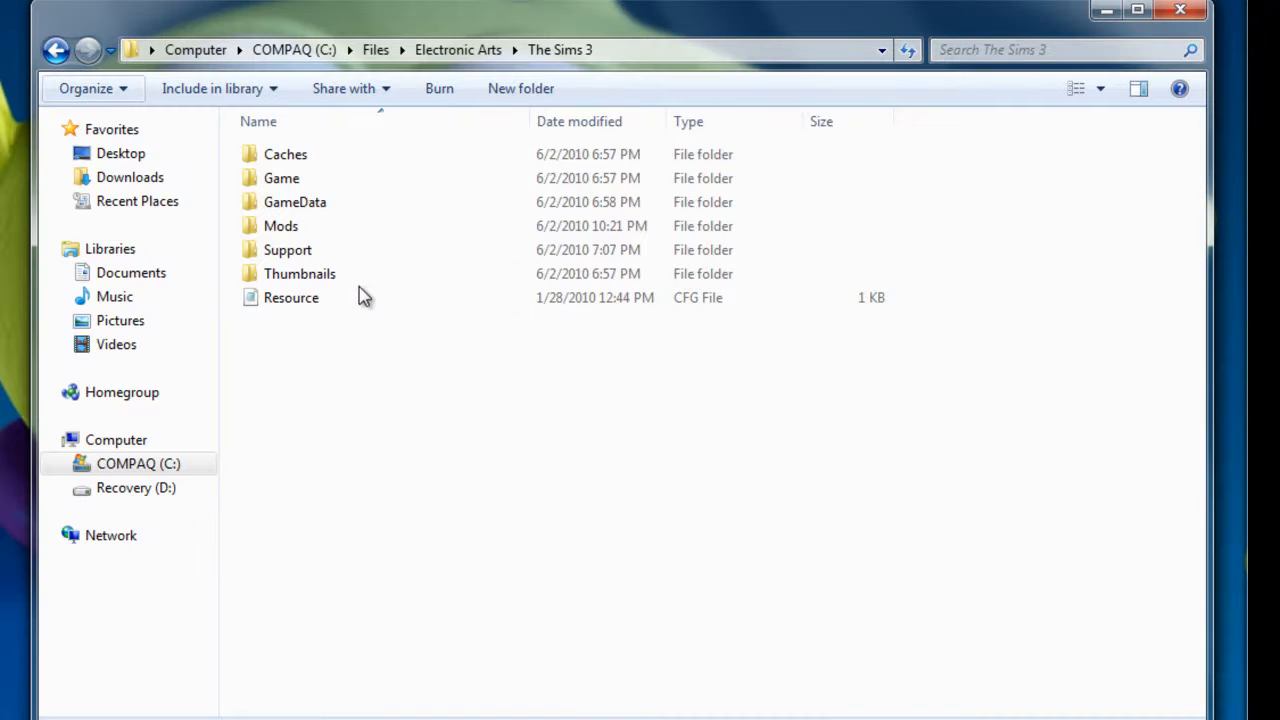
Create a new text document named alfa.cfg in The Sims 3 folder and select it
left_click(290, 296)
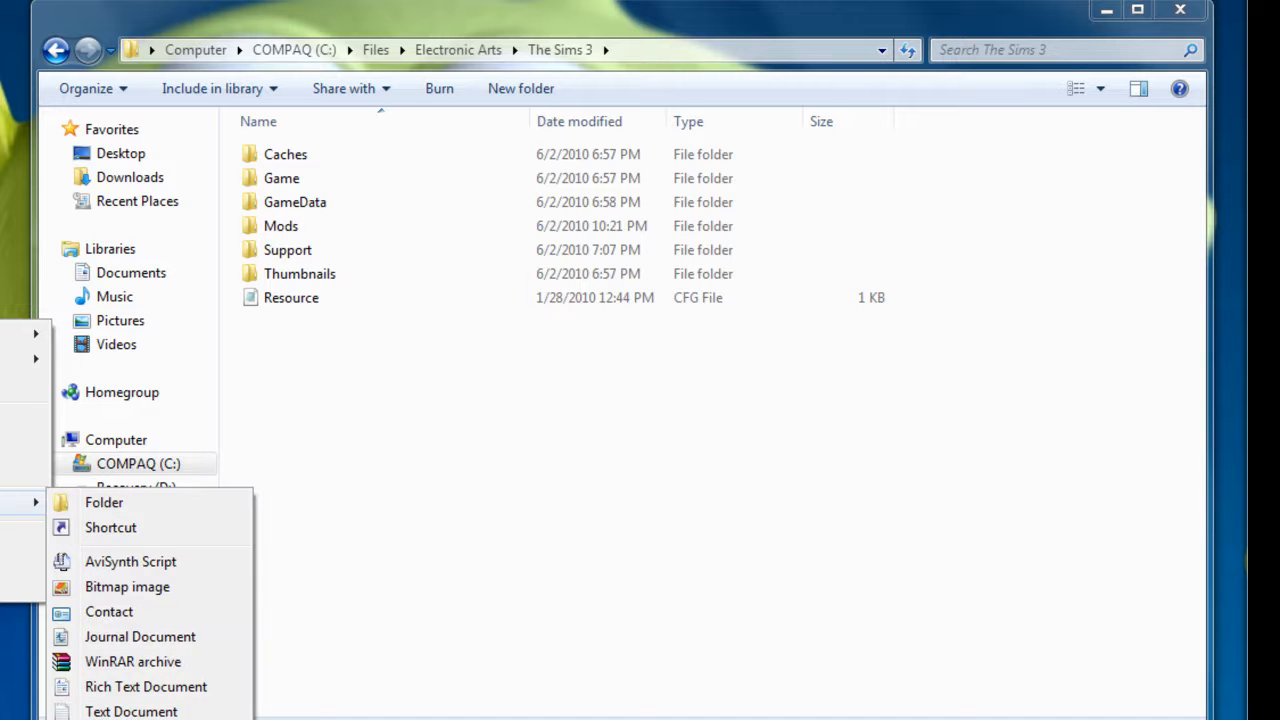
left_click(336, 472)
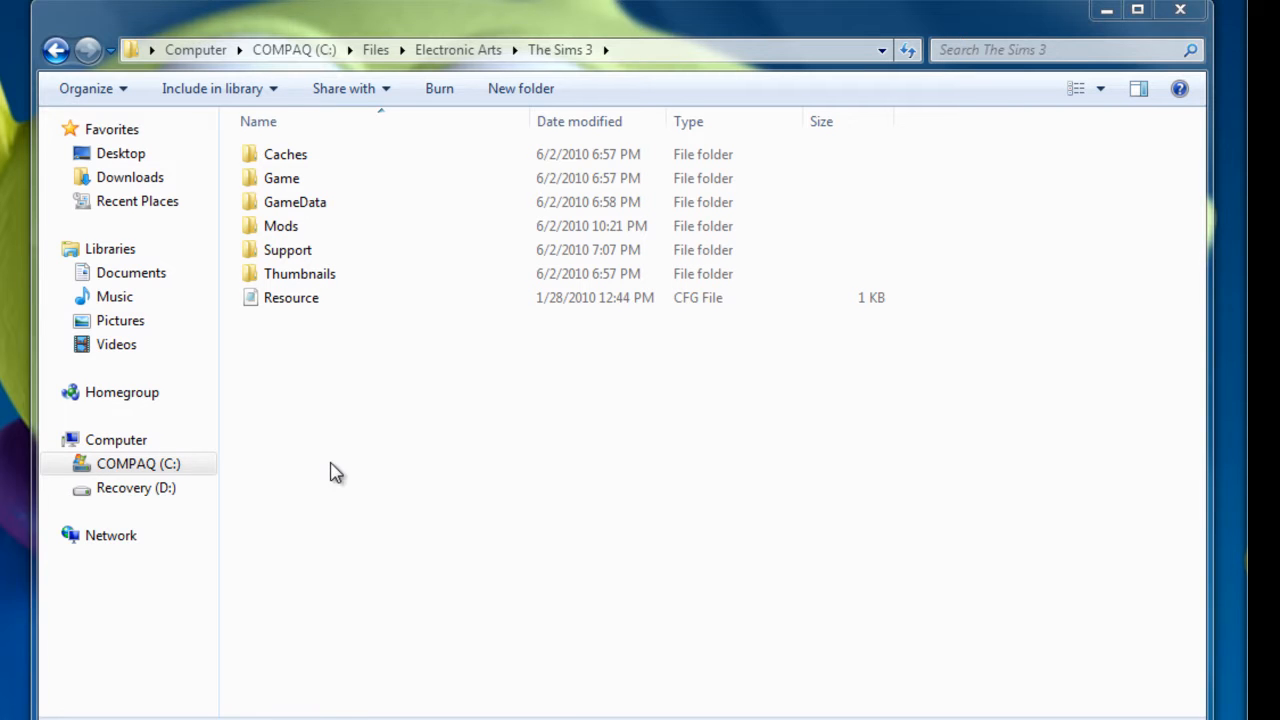
right_click(336, 472)
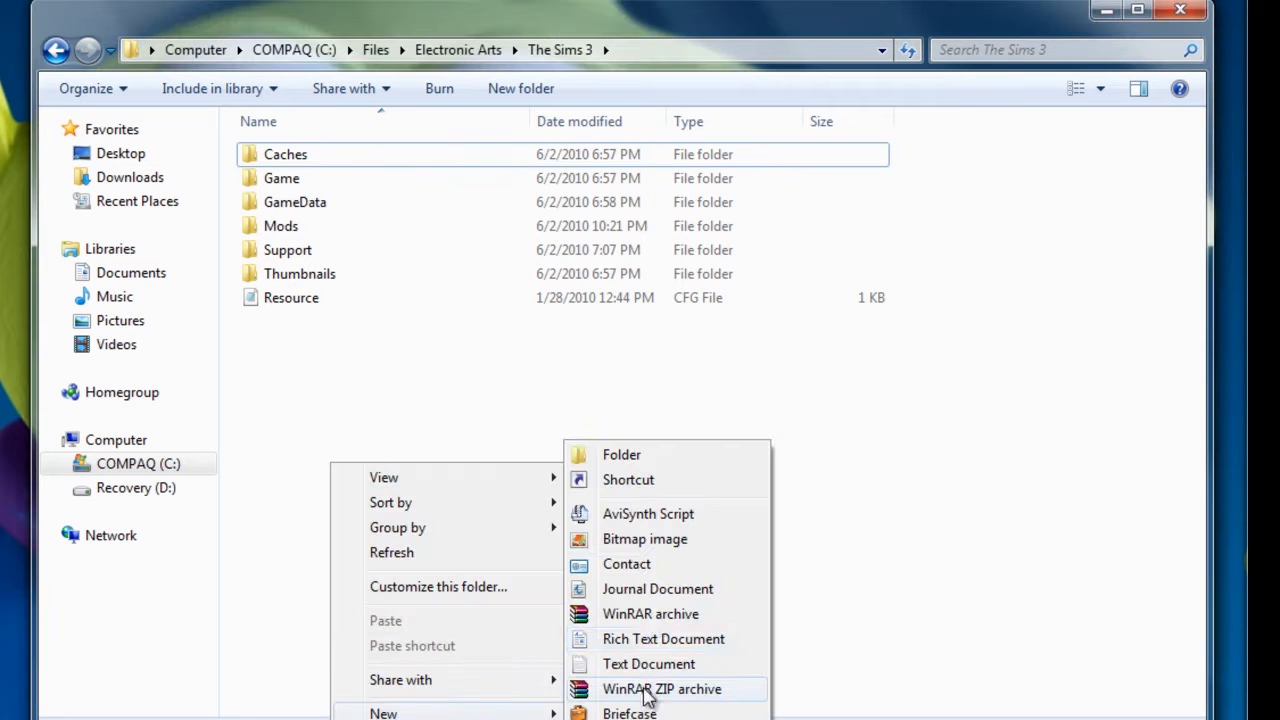
left_click(648, 664)
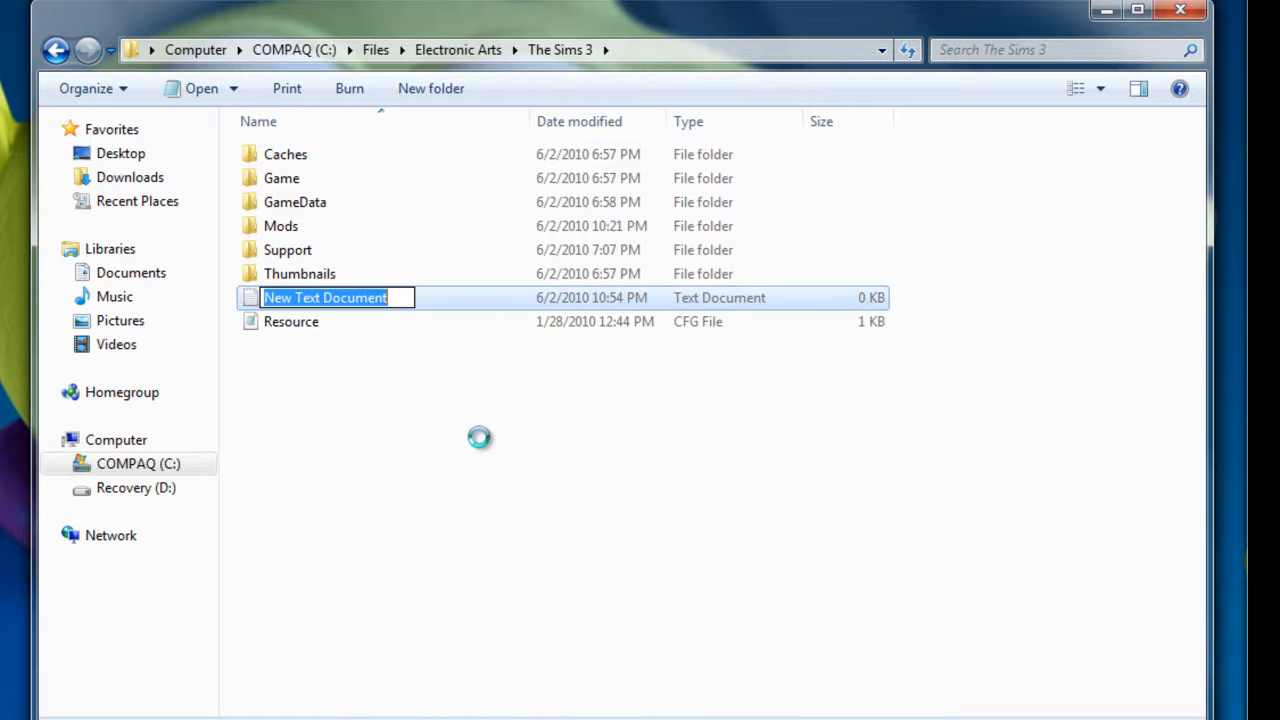
type("alfa.cfg")
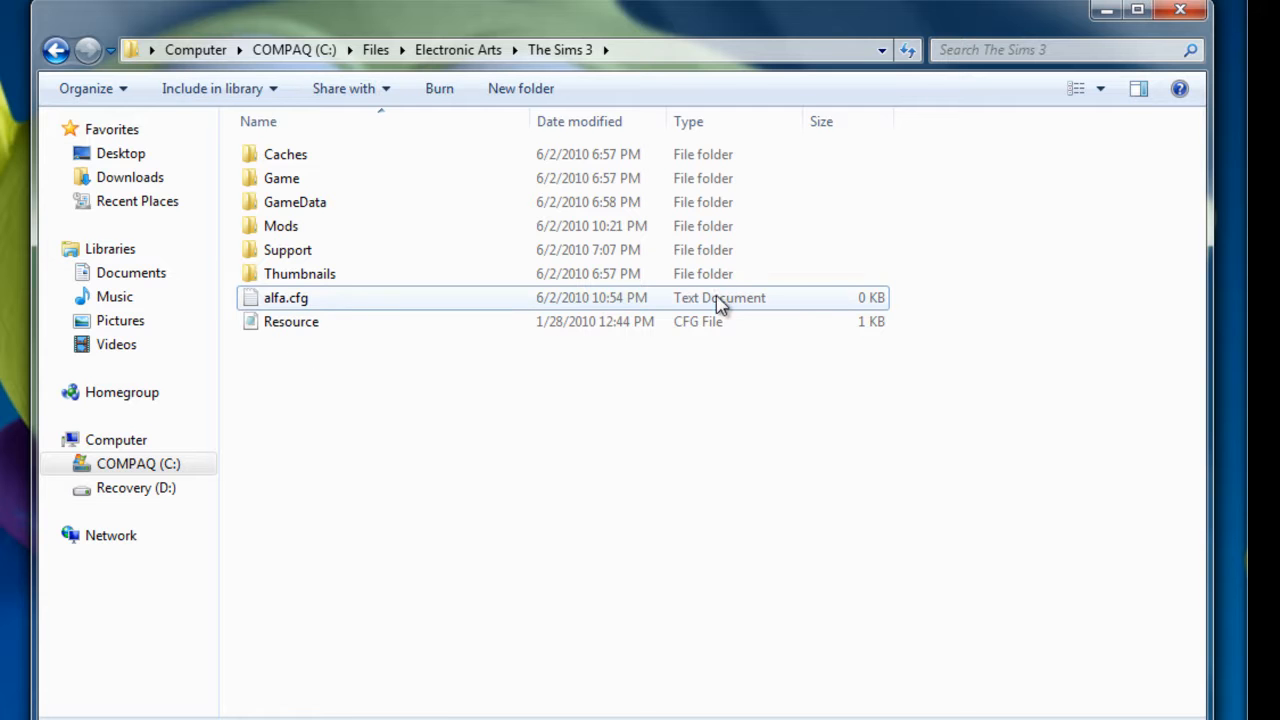
left_click(286, 296)
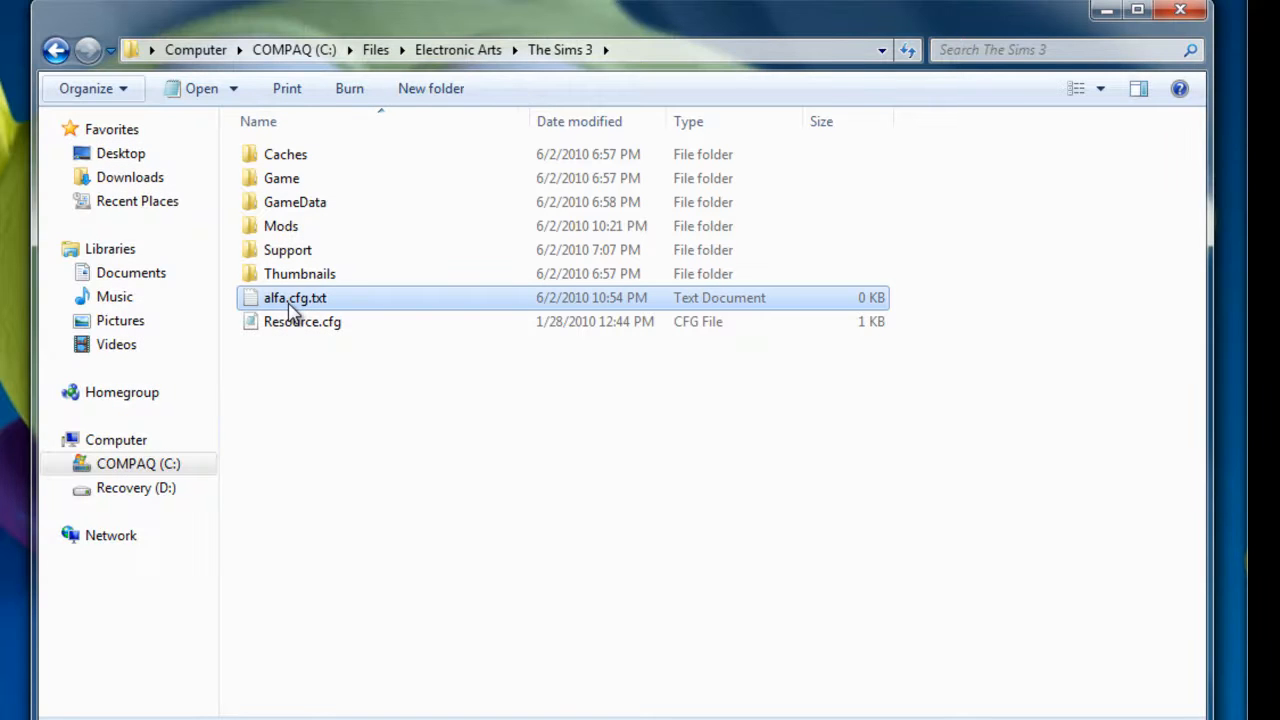
Attempt renaming alfa.cfg.txt and decline the extension-change warning
right_click(296, 296)
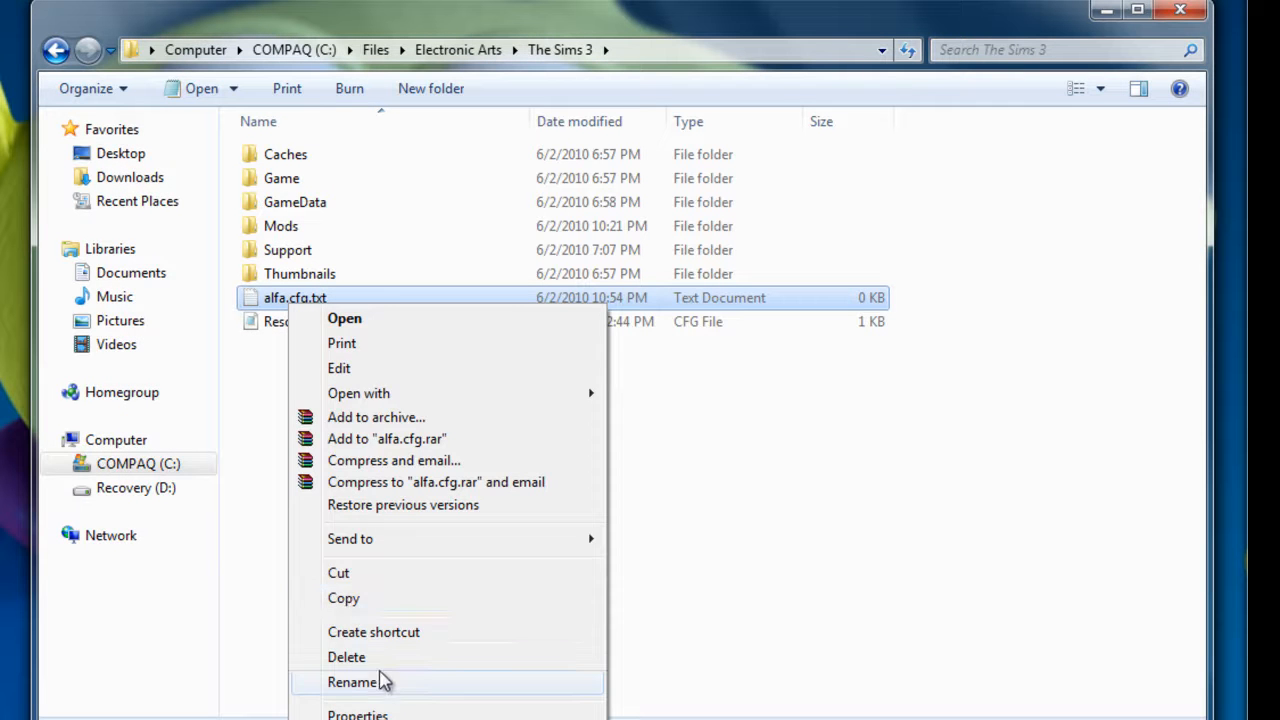
left_click(352, 682)
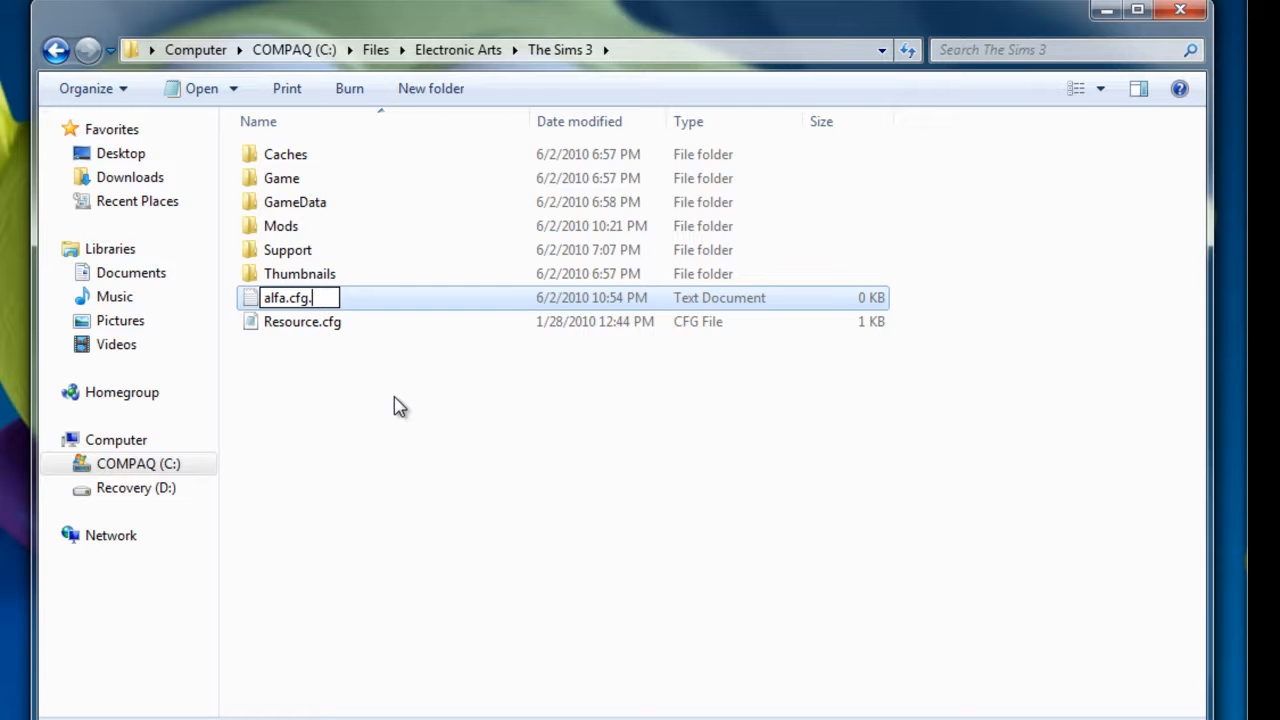
key("Enter")
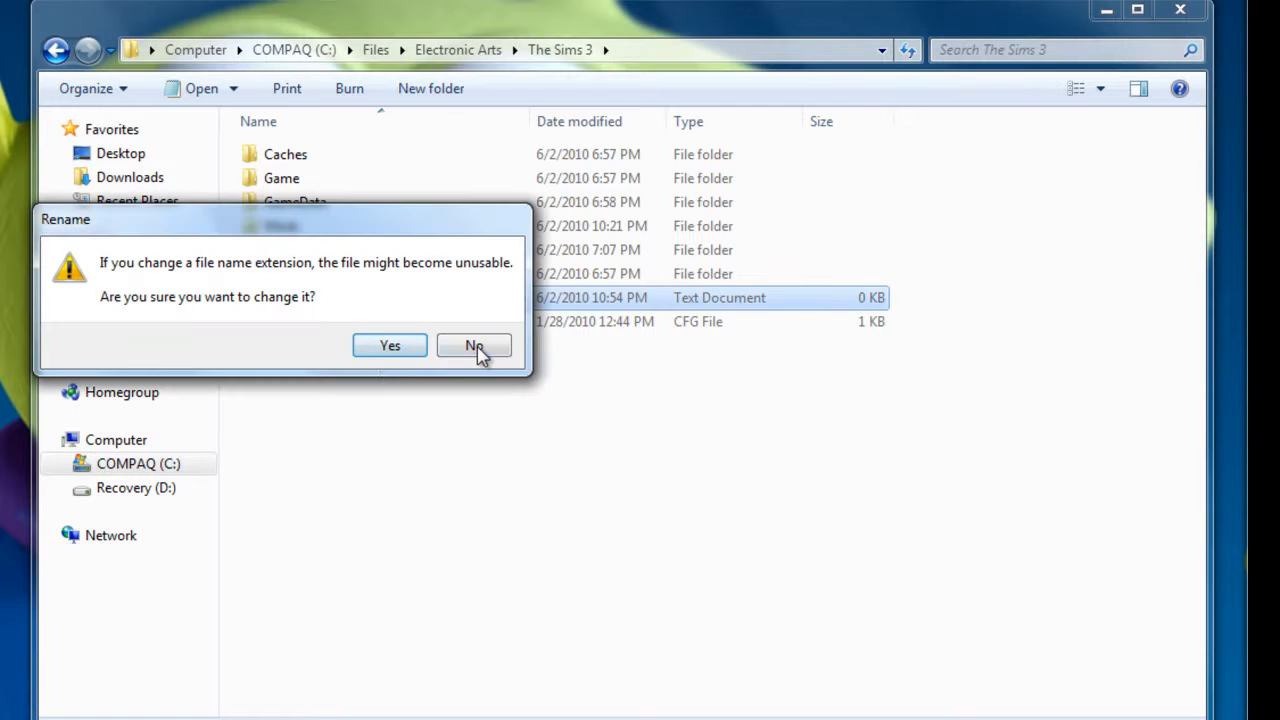
left_click(472, 344)
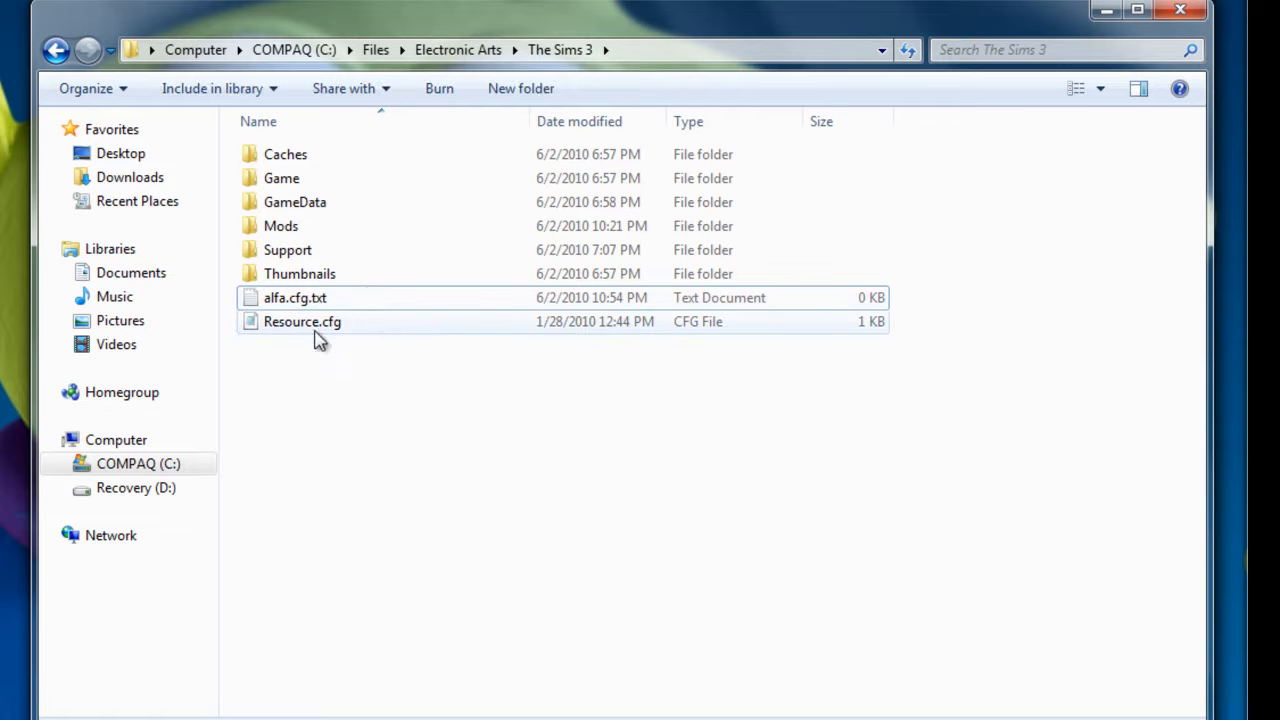
Delete alfa.cfg.txt, confirming the move to the Recycle Bin
left_click(294, 296)
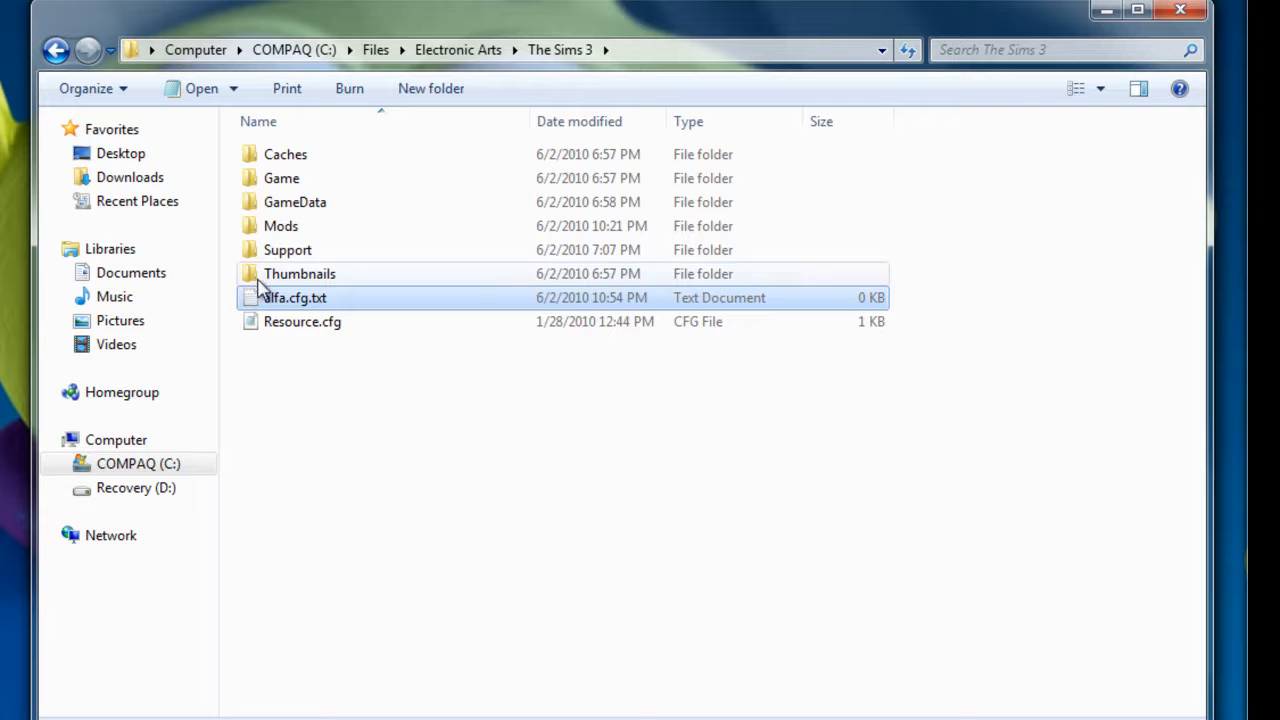
left_click(294, 296)
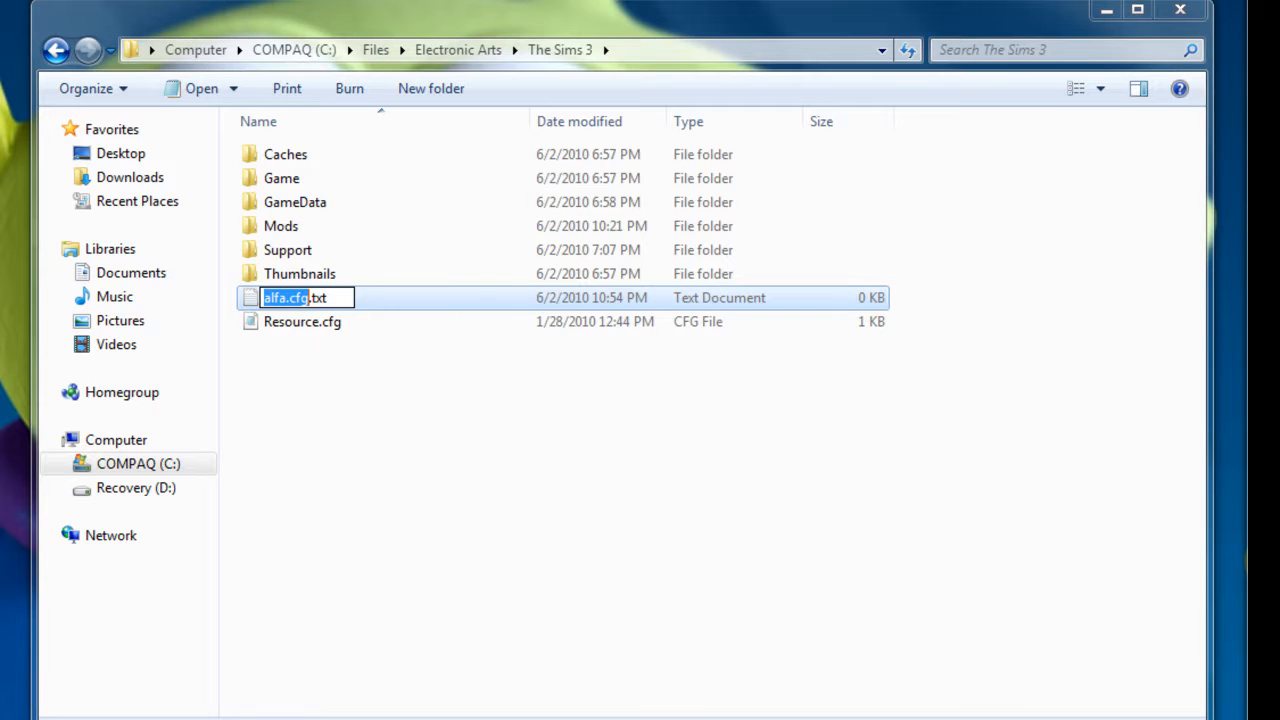
key("Delete")
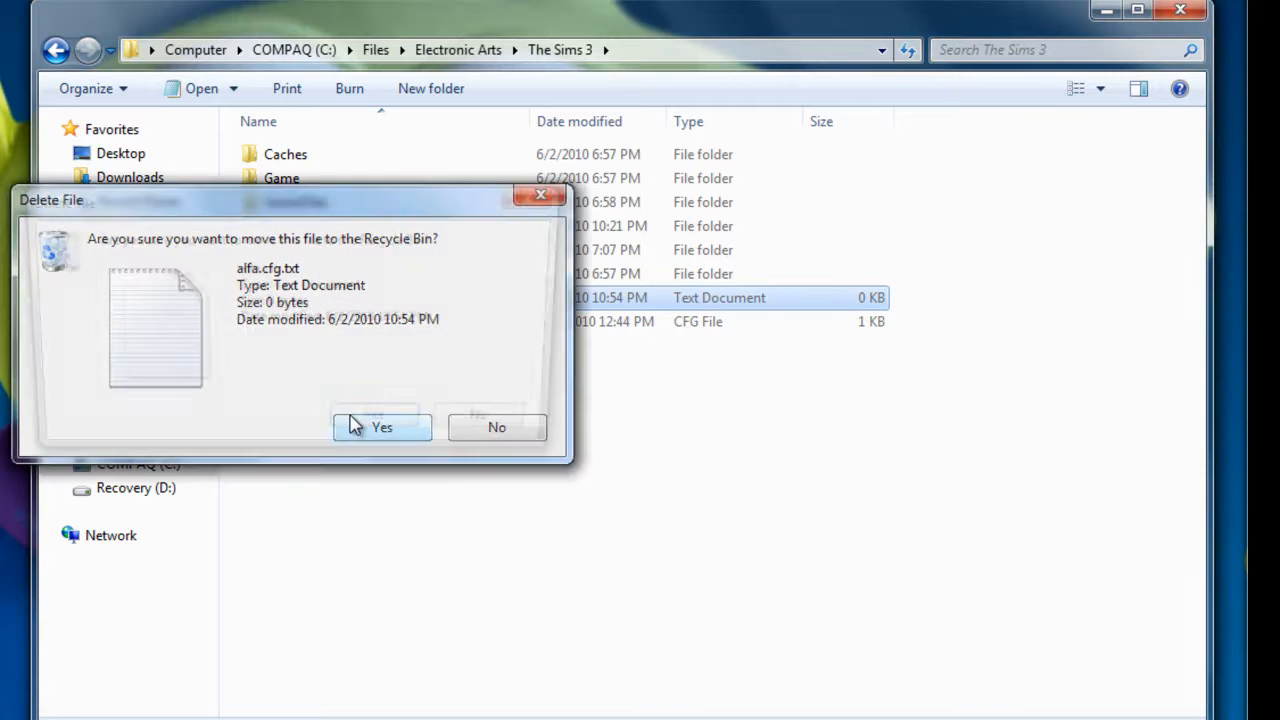
left_click(388, 428)
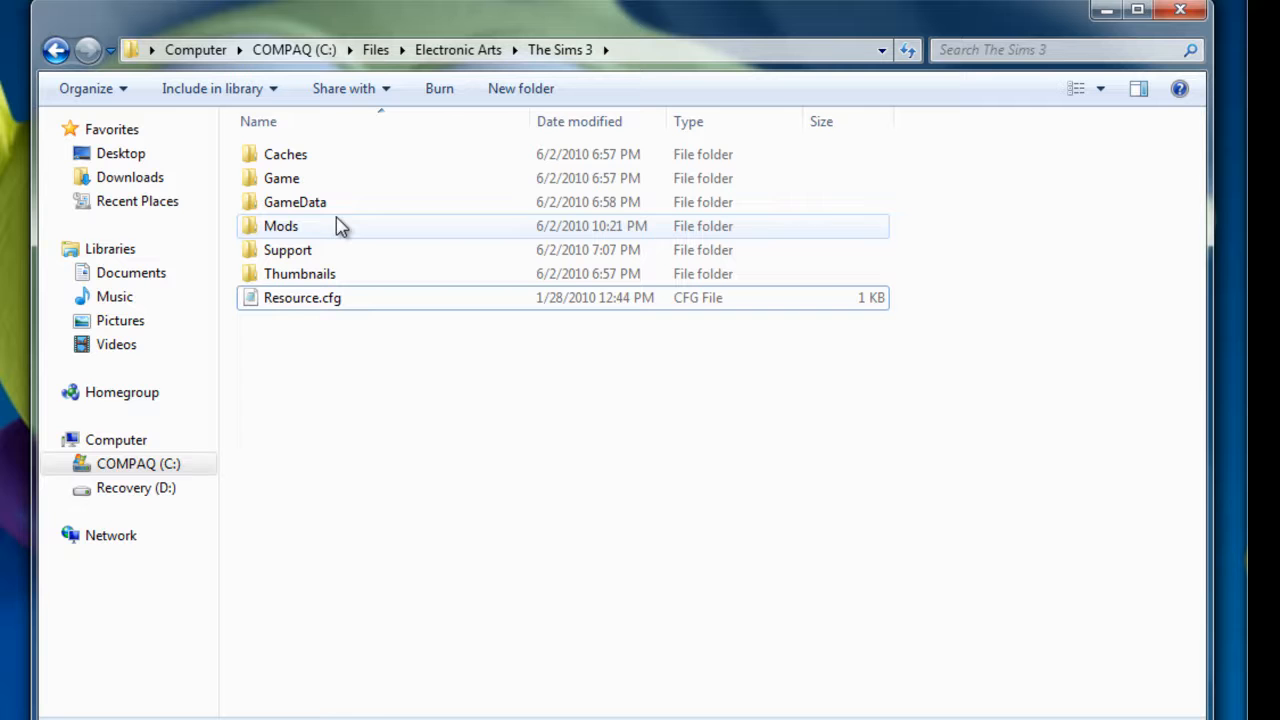
Browse into Mods\Packages to view the installed .package mod files
right_click(396, 388)
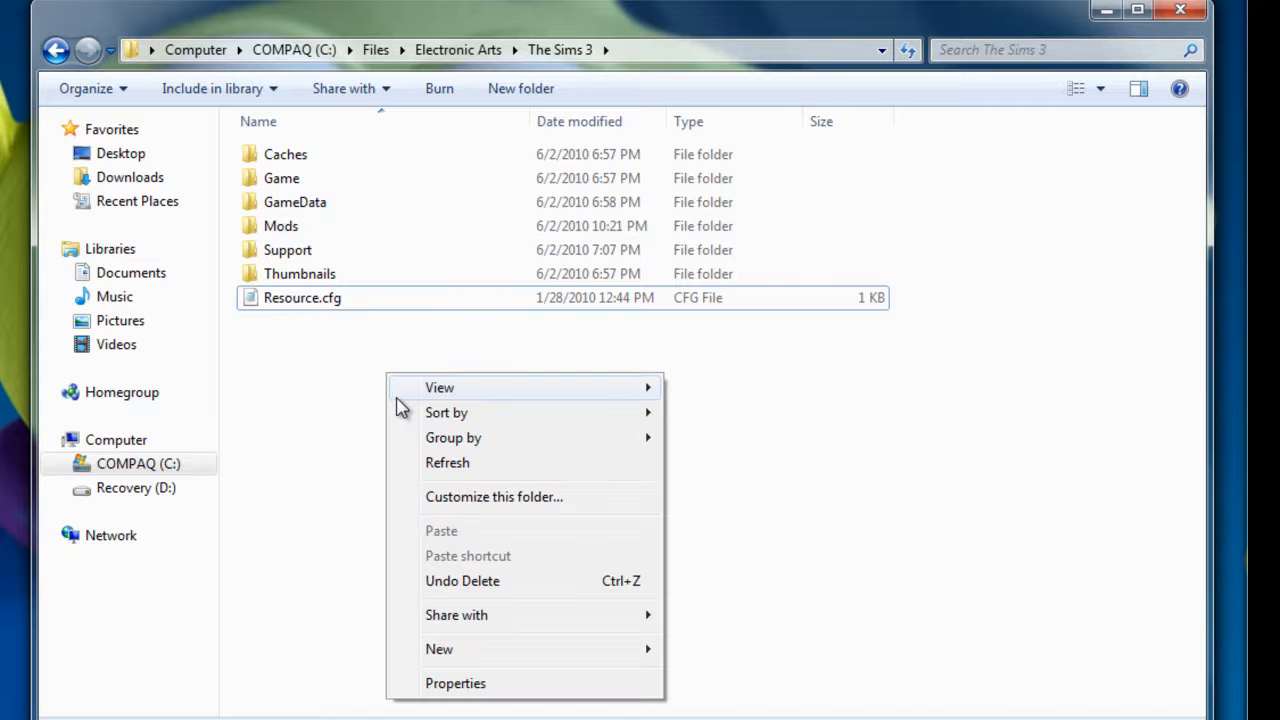
left_click(282, 226)
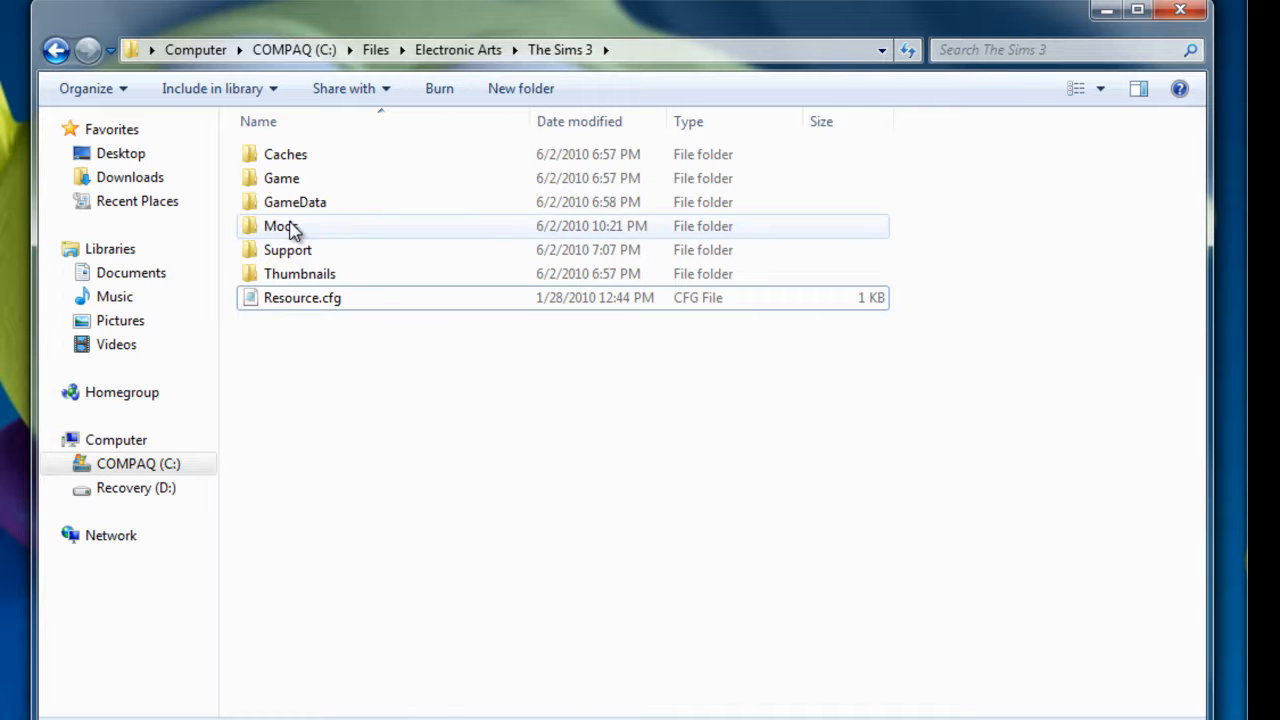
left_click(280, 224)
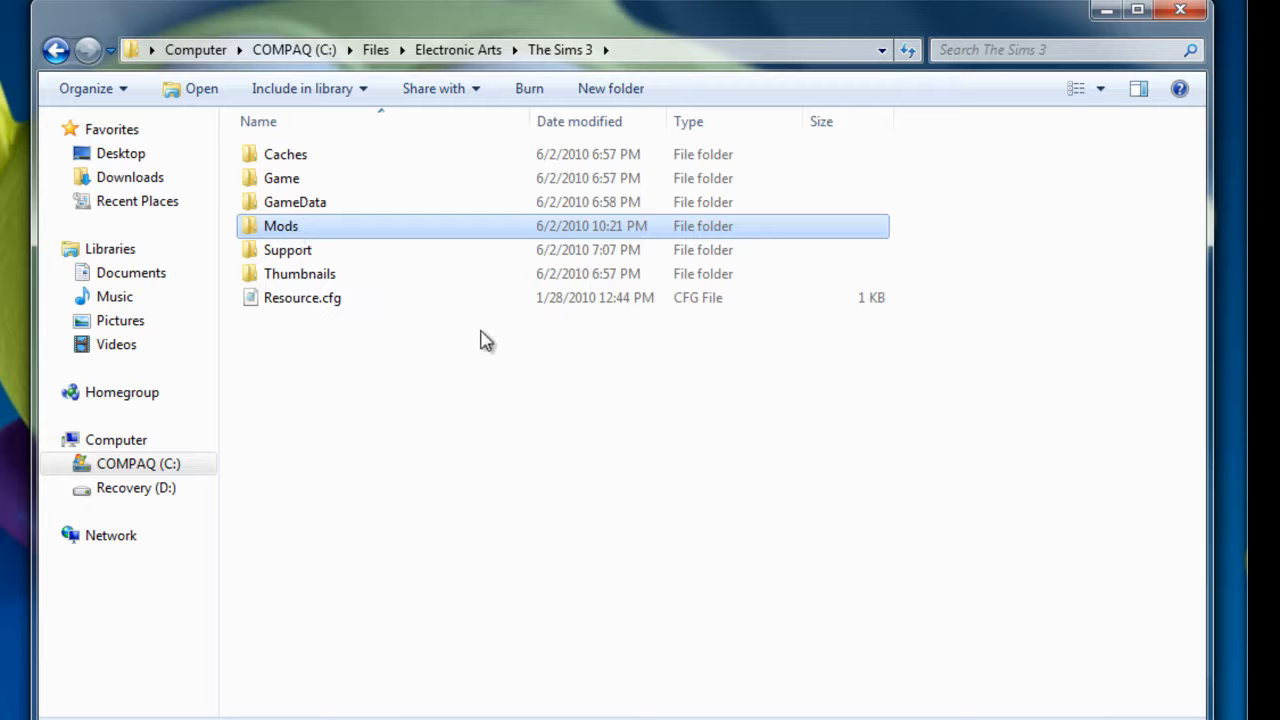
double_click(280, 224)
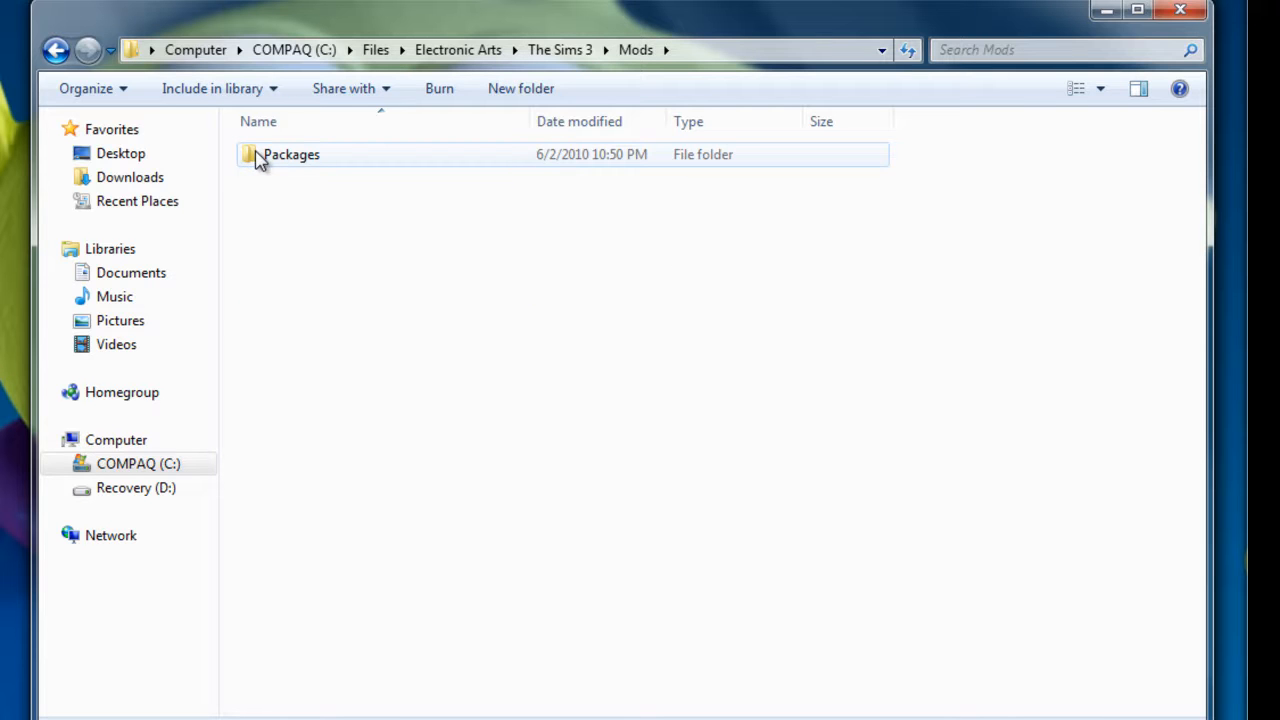
left_click(292, 154)
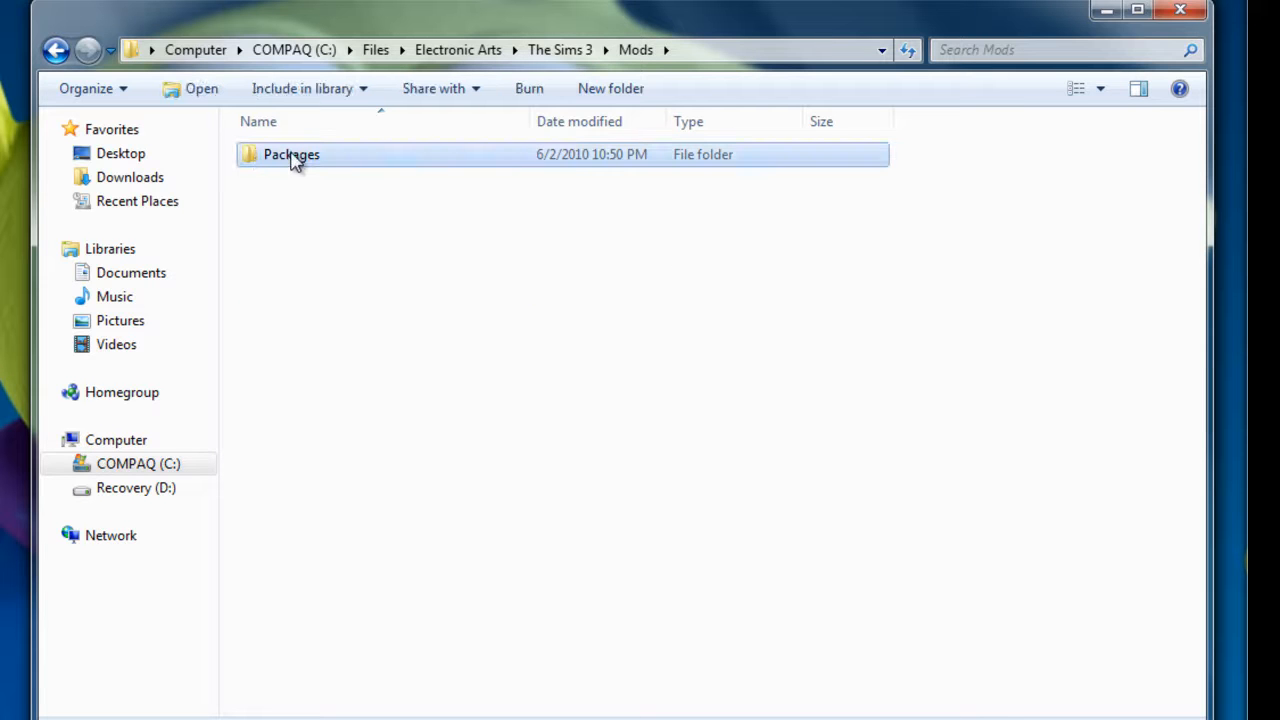
double_click(292, 154)
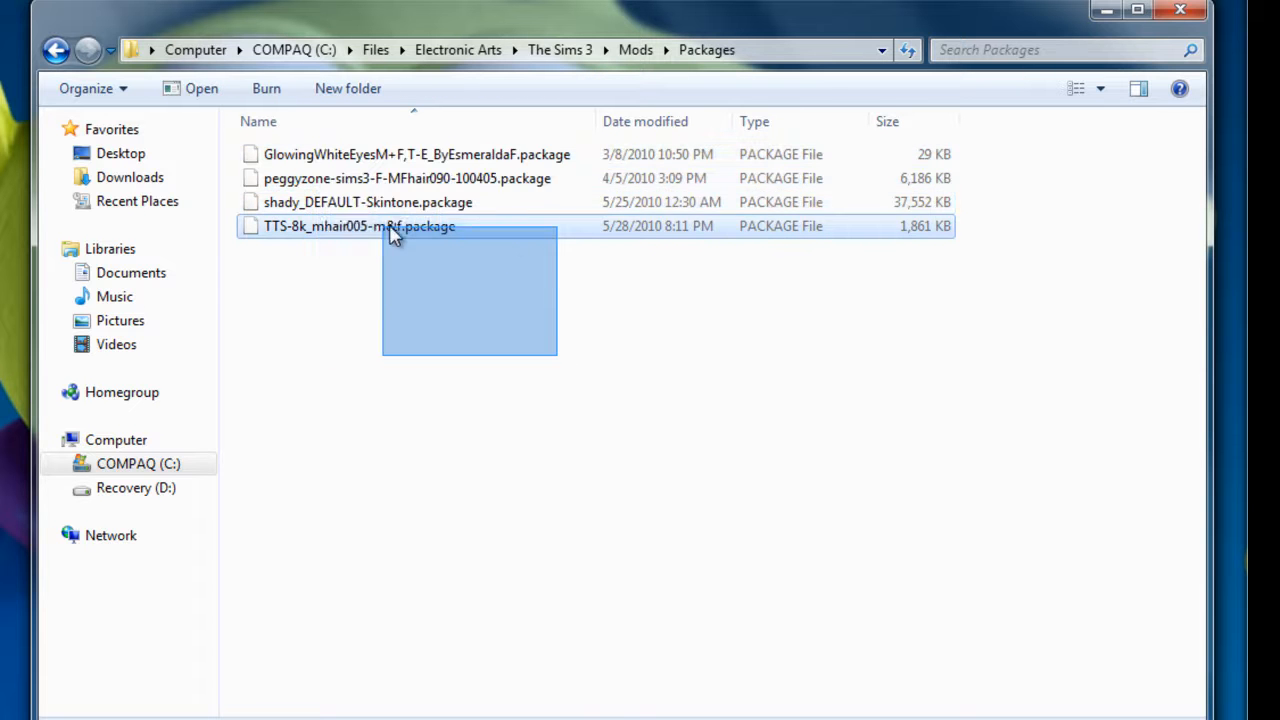
Navigate back out of Packages toward the game's Bin folder
left_click(636, 48)
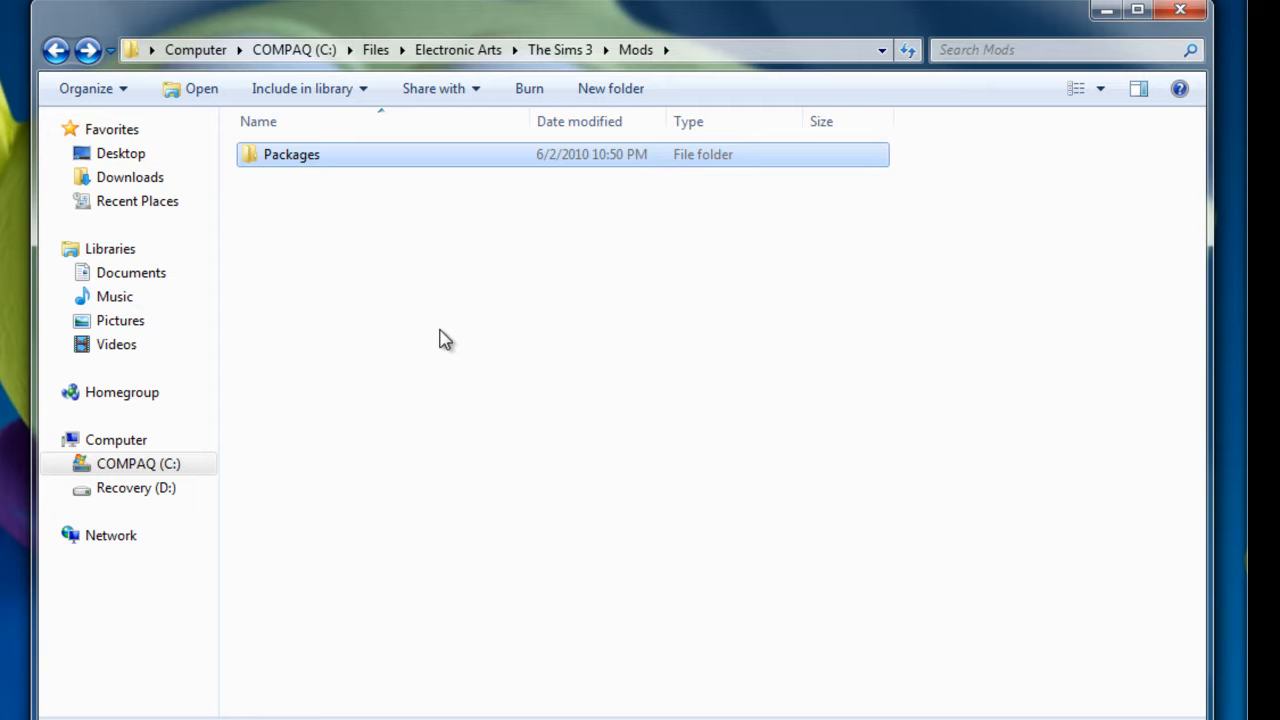
left_click(568, 50)
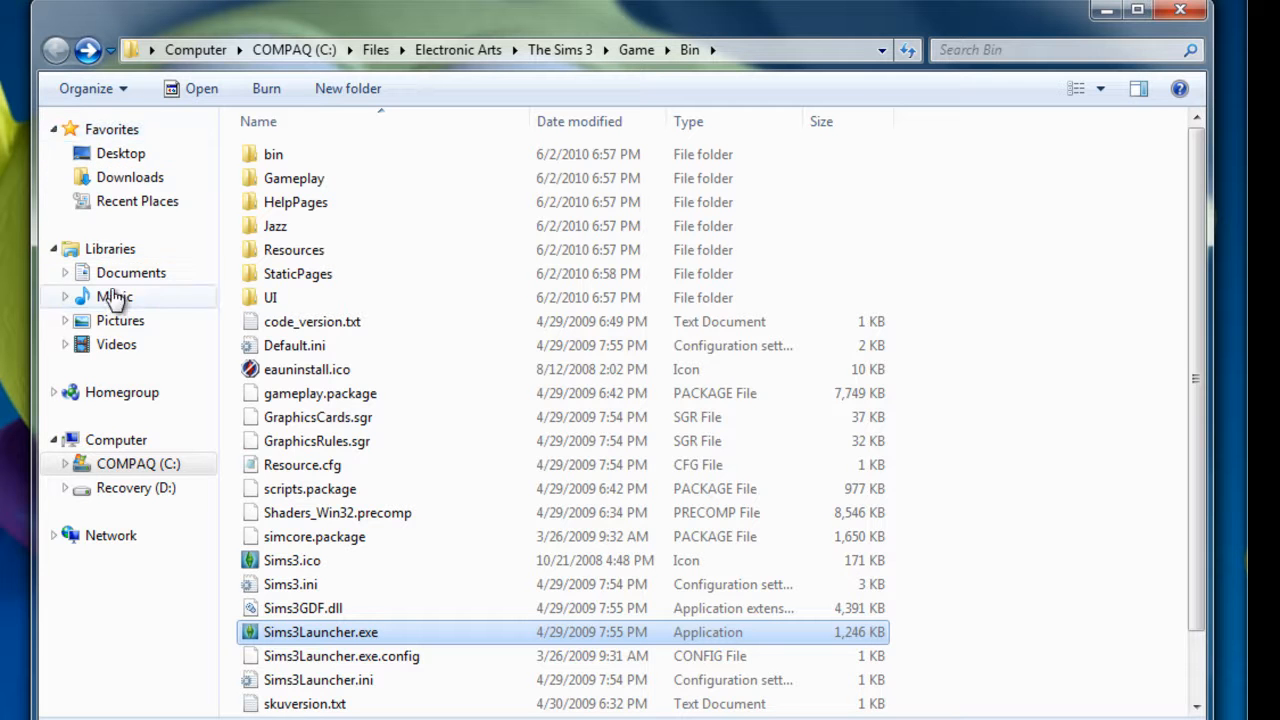
Navigate Documents\Electronic Arts\The Sims 3 and select the SavedSims folder
left_click(130, 272)
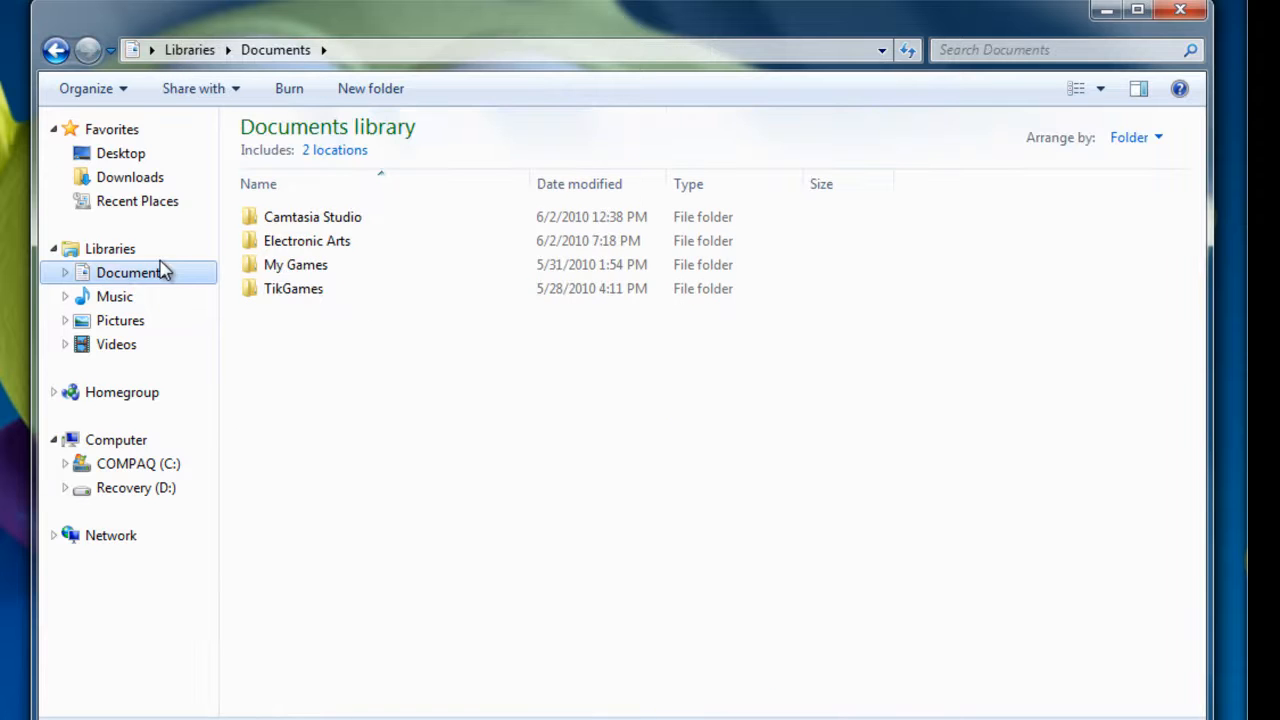
left_click(308, 240)
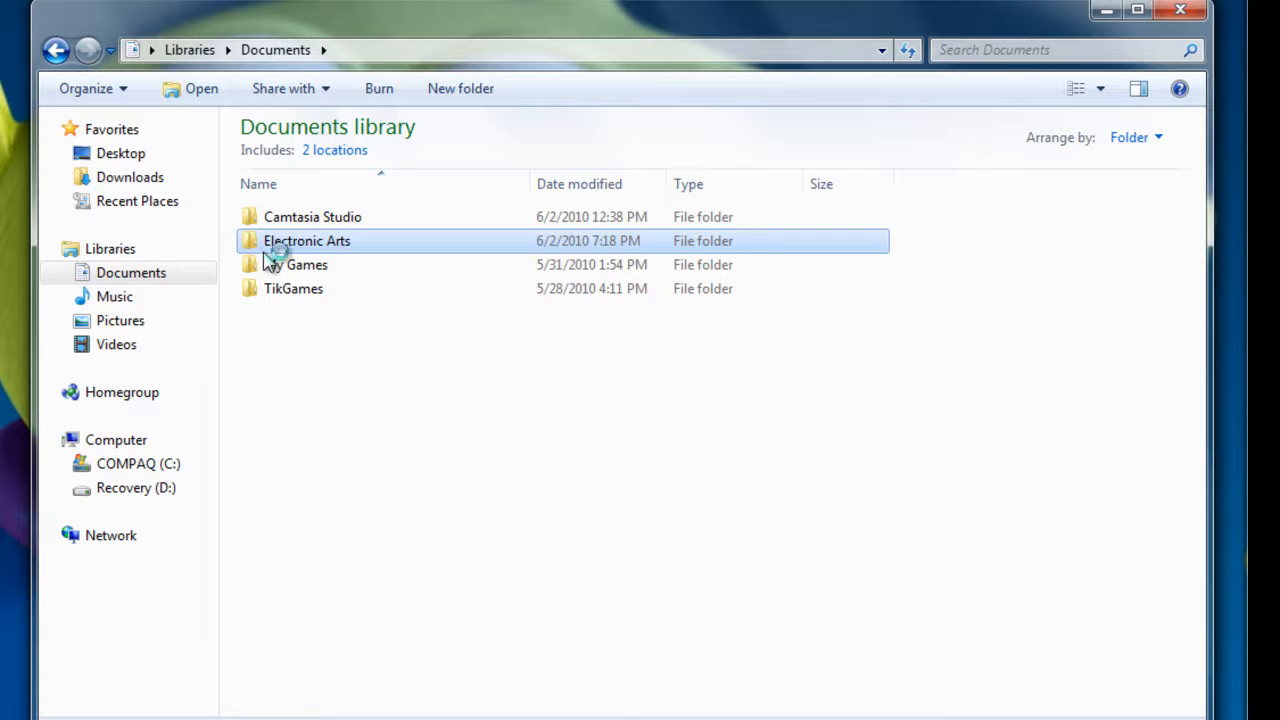
double_click(308, 240)
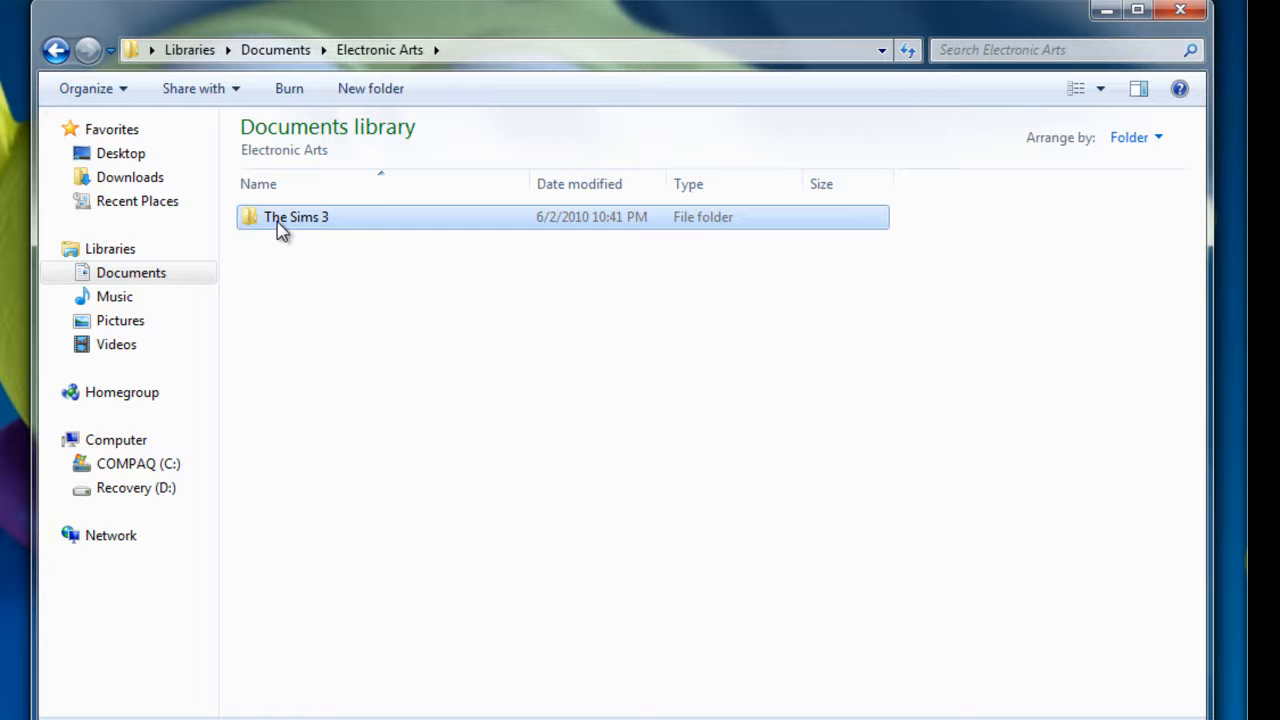
double_click(296, 216)
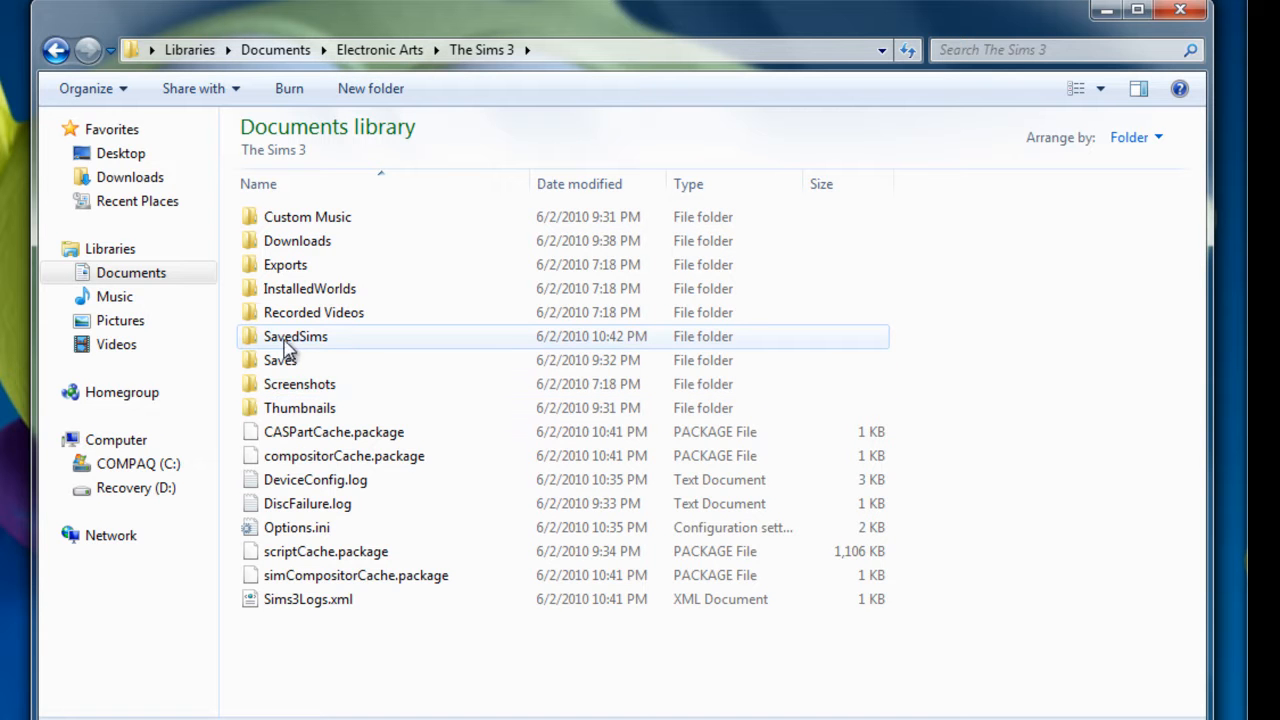
mouse_move(320, 344)
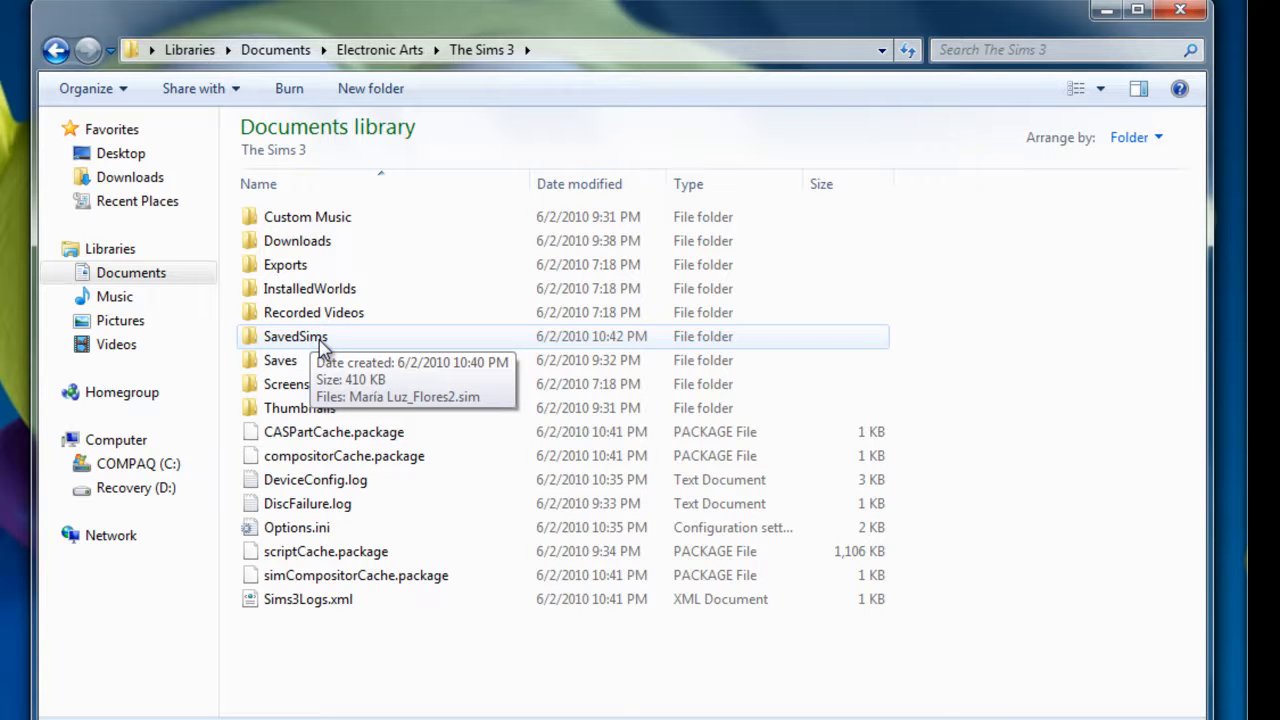
left_click(294, 336)
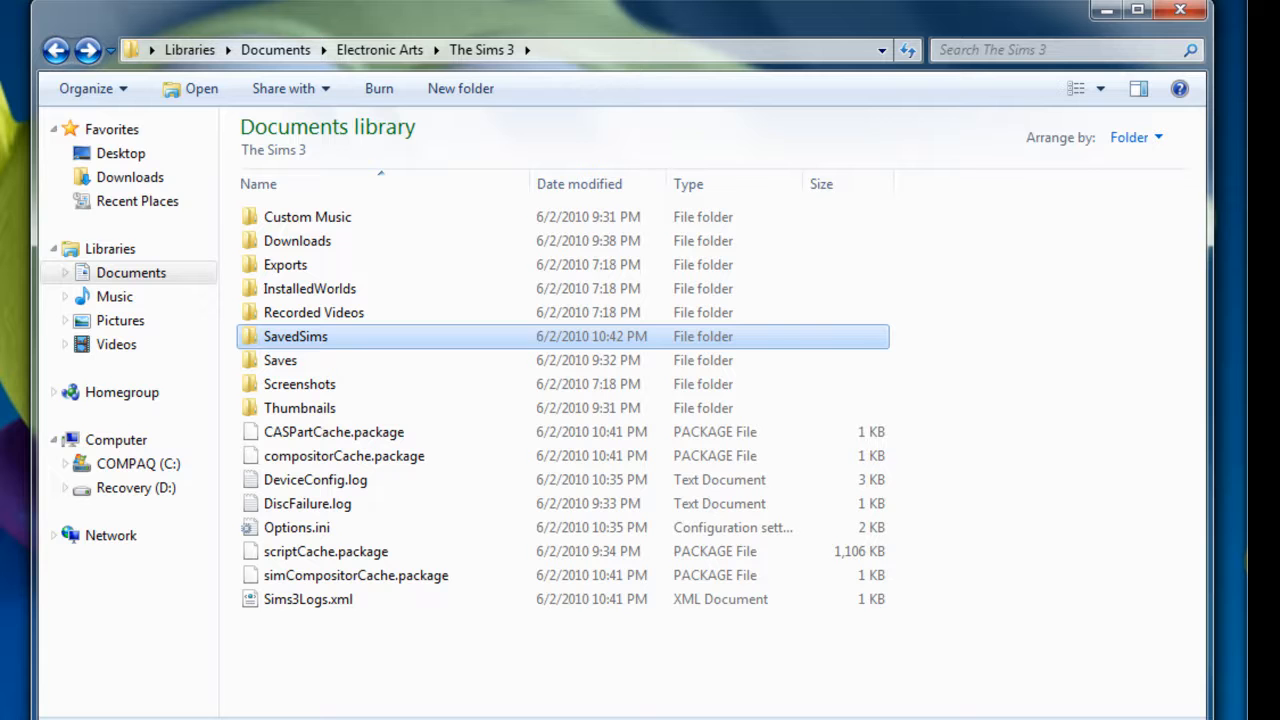
left_click(308, 216)
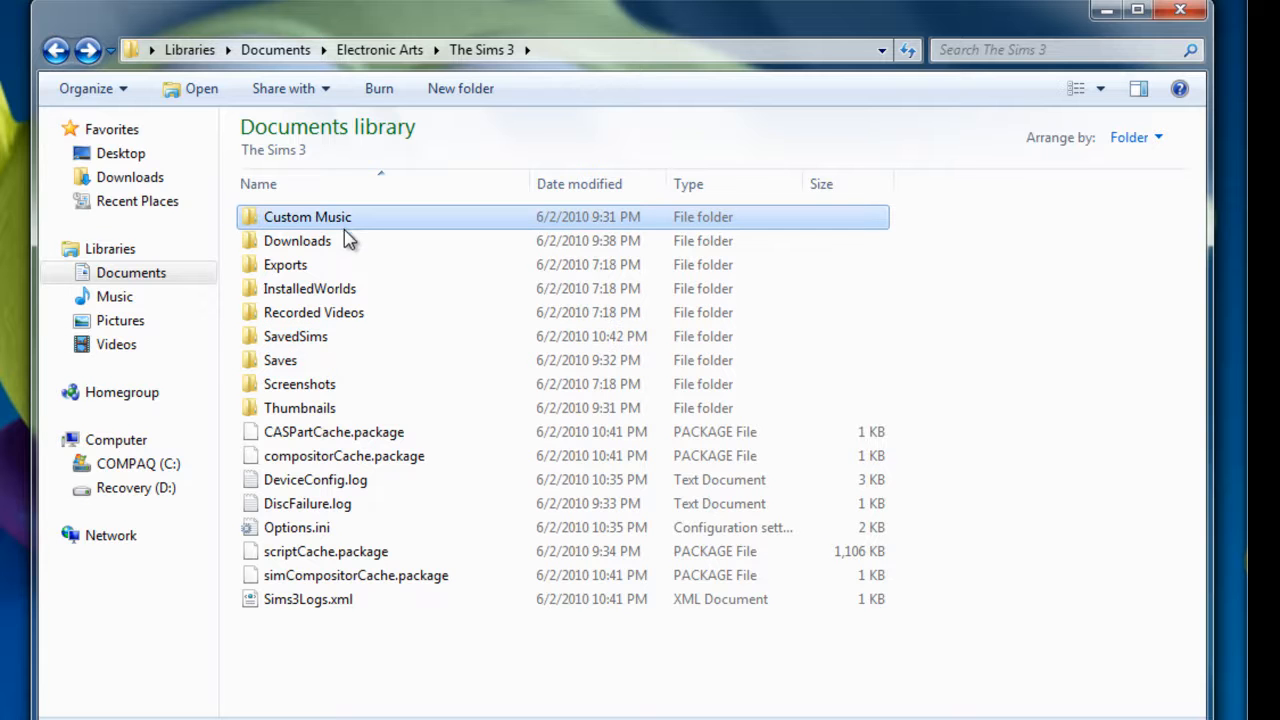
mouse_move(394, 248)
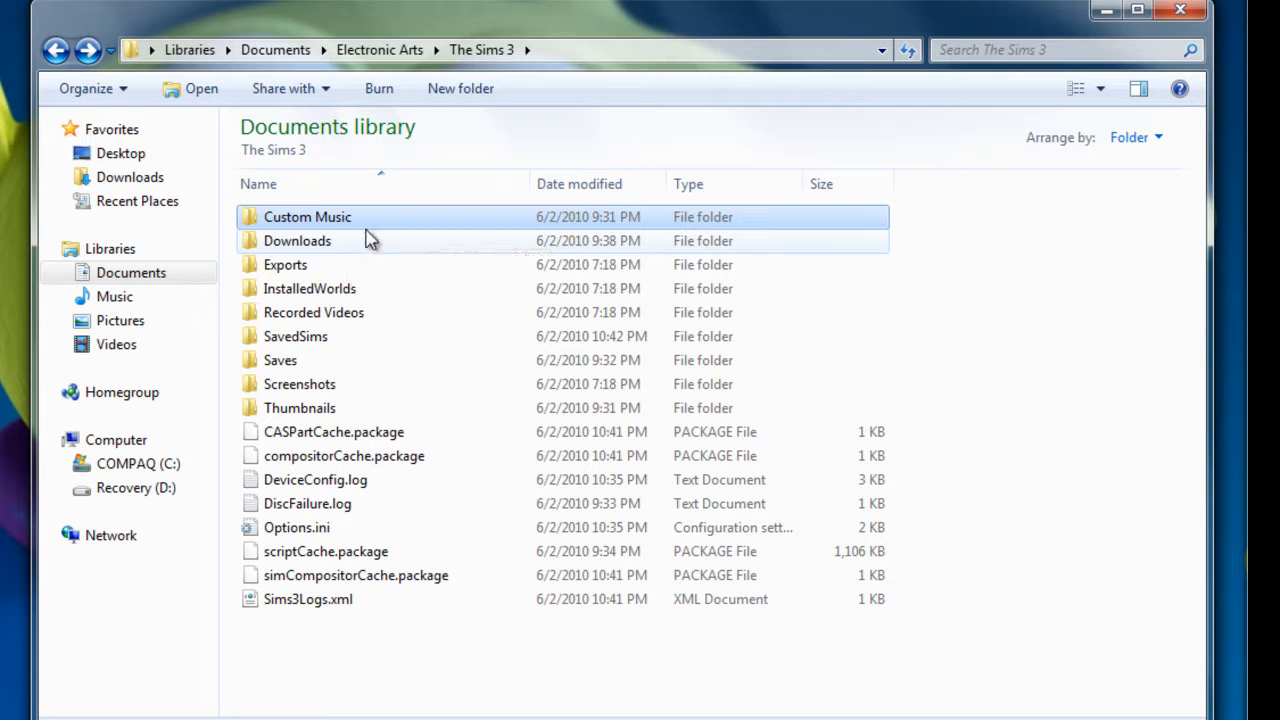
left_click(308, 216)
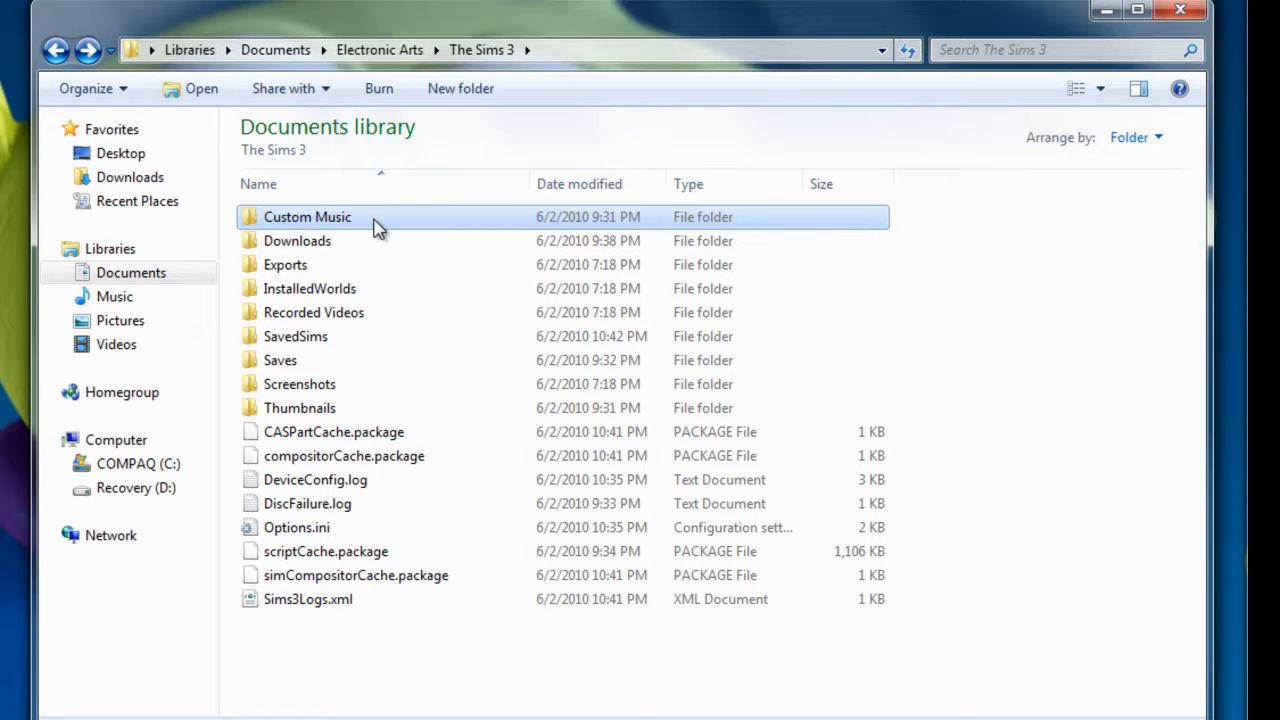
double_click(308, 216)
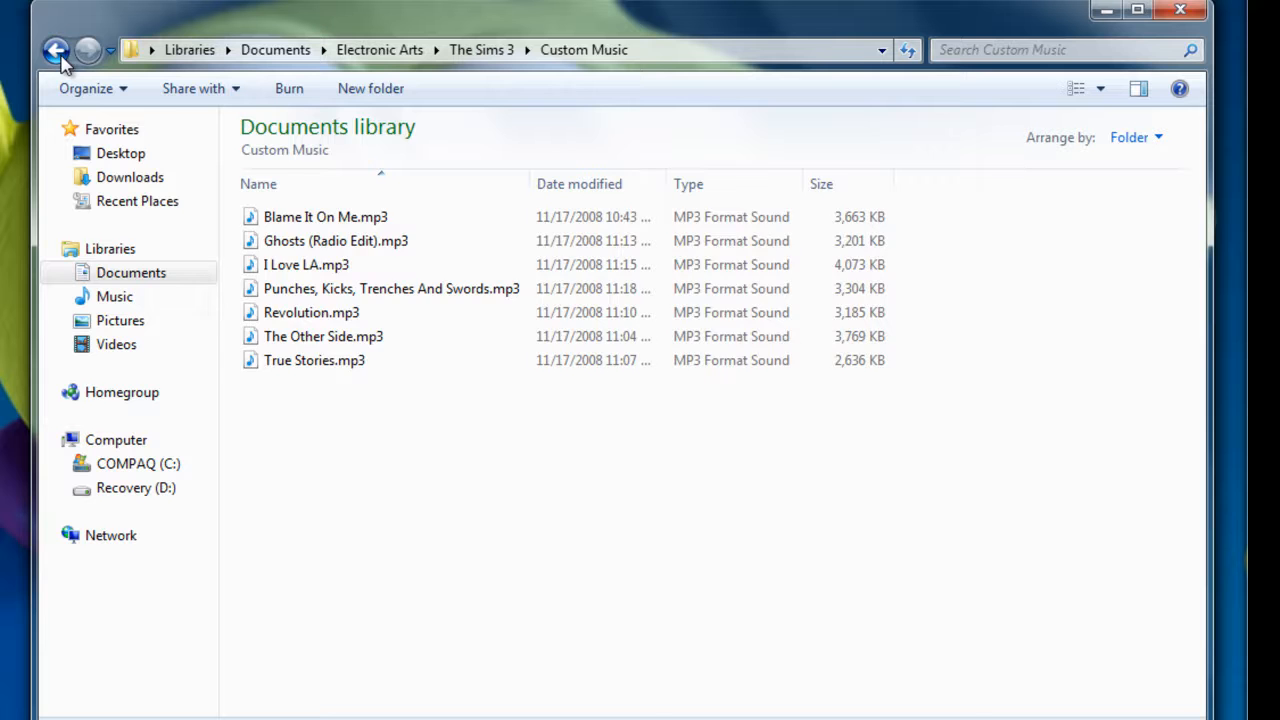
left_click(58, 50)
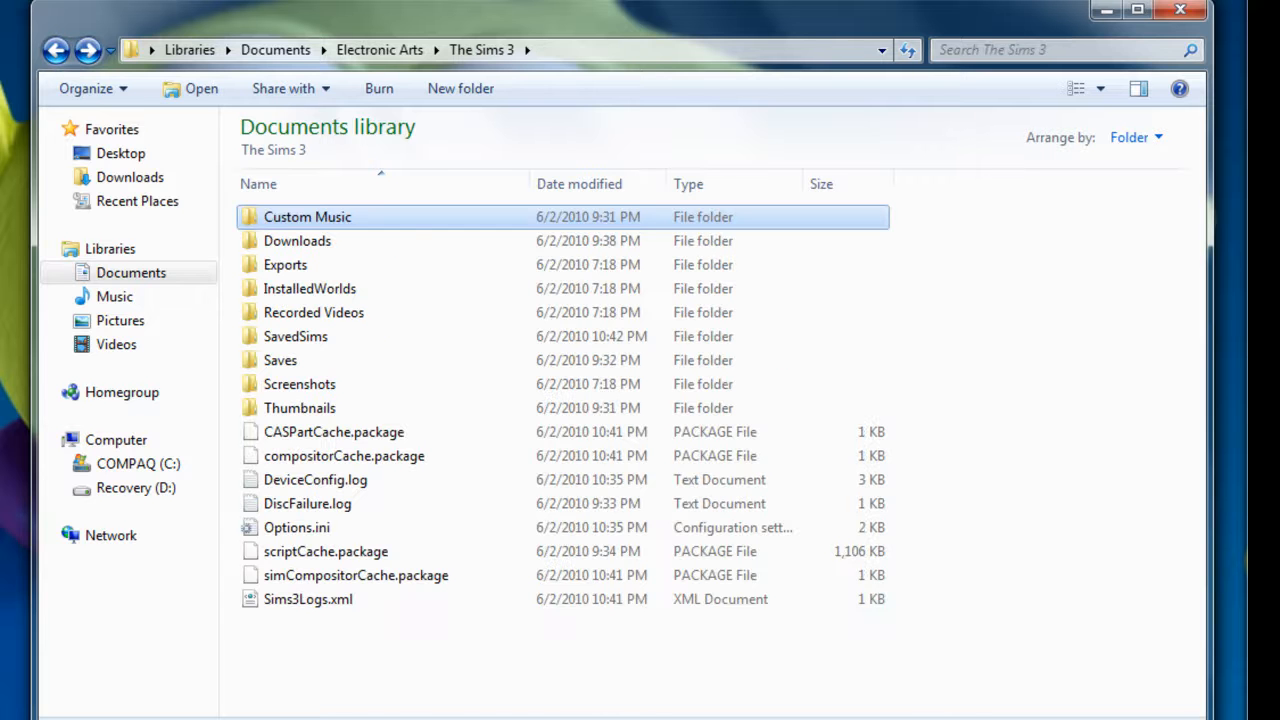